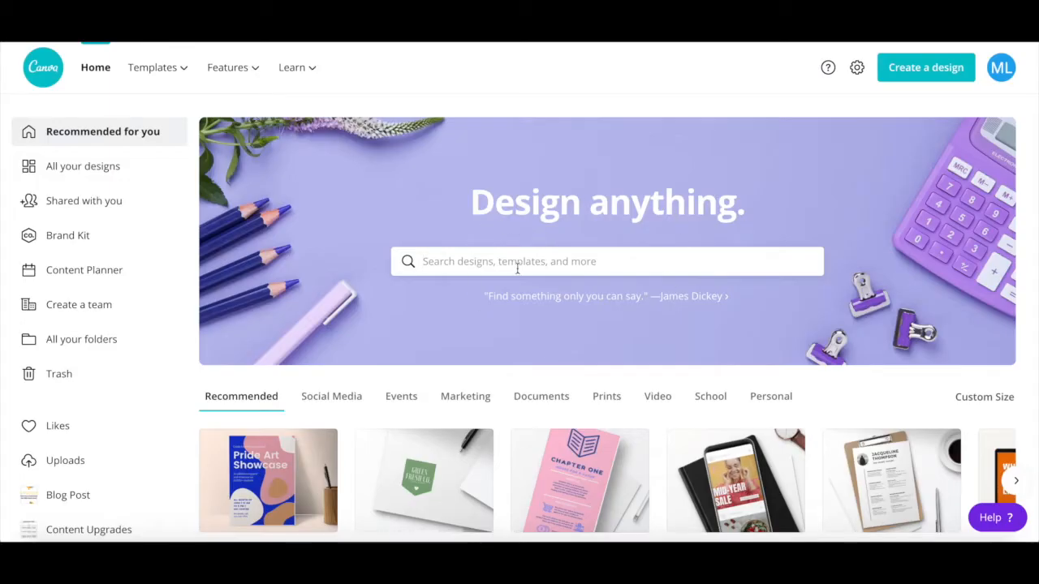
- Start a new blank Instagram Post design from the Canva home page
{"action": "scroll", "scroll_direction": "down", "scroll_amount": 3}
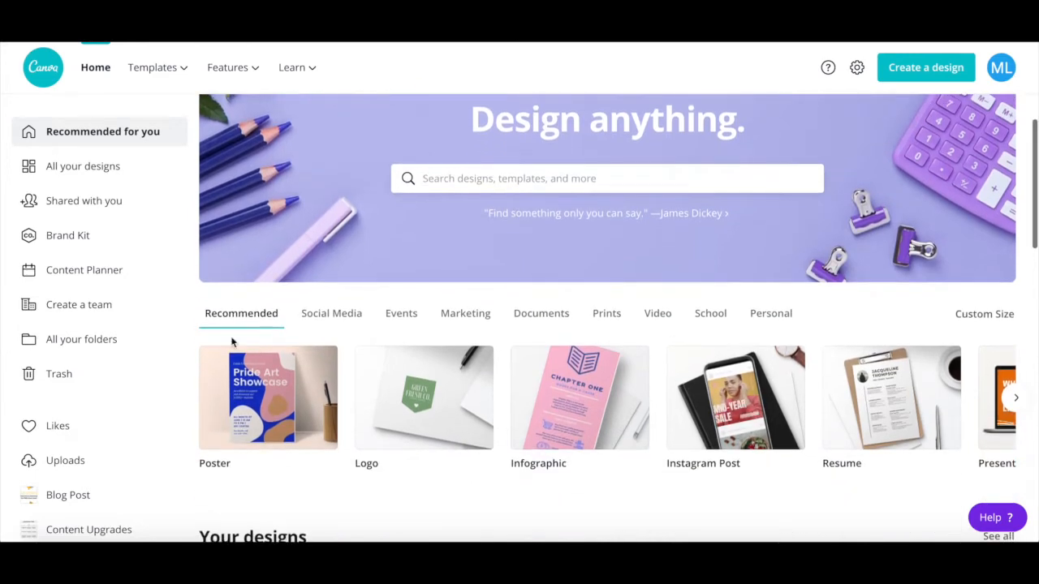
{"action": "mouse_move", "coordinate": [733, 398]}
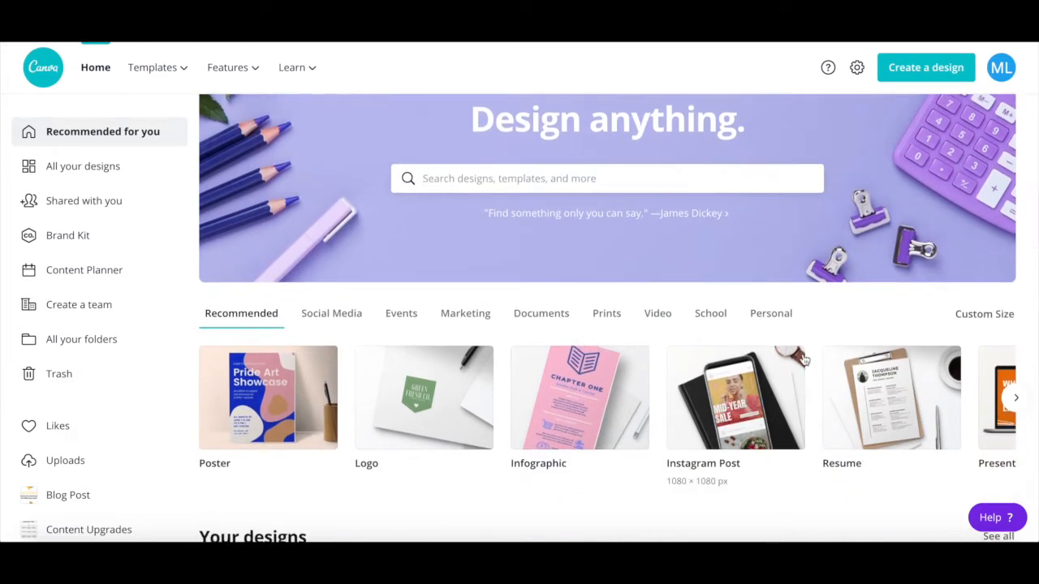
{"action": "mouse_move", "coordinate": [352, 383]}
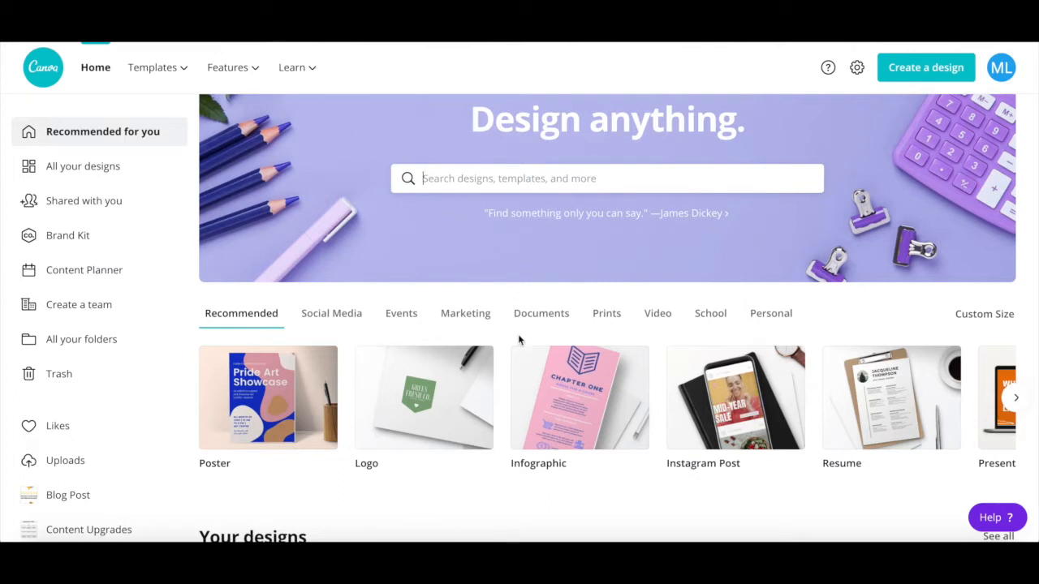
{"action": "mouse_move", "coordinate": [734, 395]}
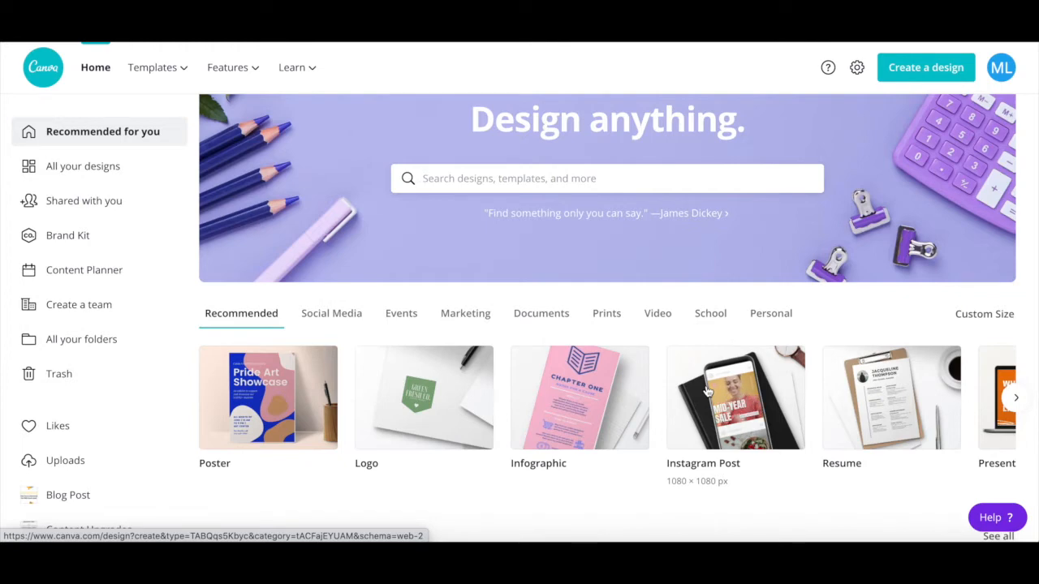
{"action": "left_click", "coordinate": [734, 398]}
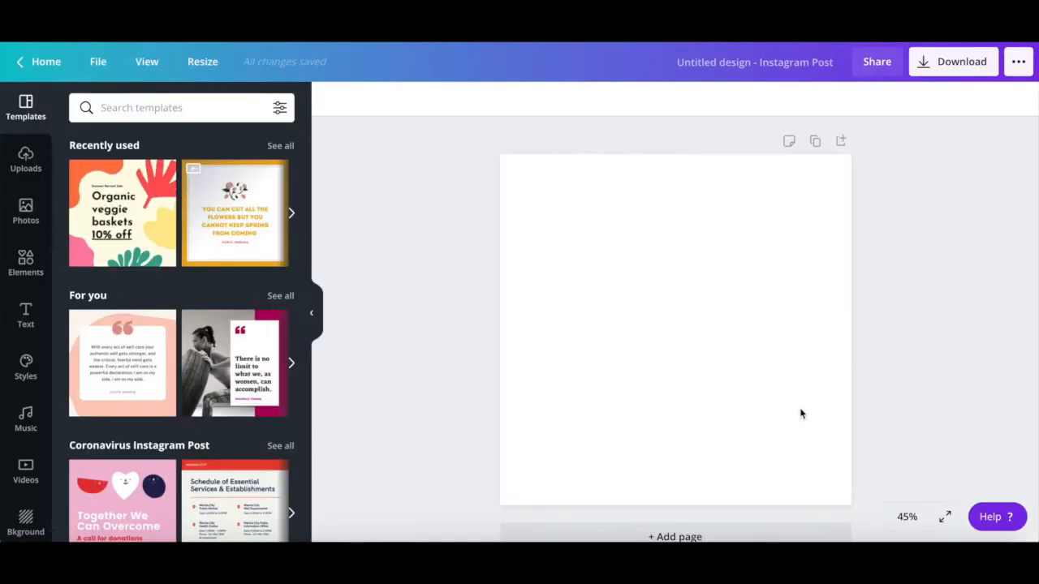
{"action": "mouse_move", "coordinate": [510, 263]}
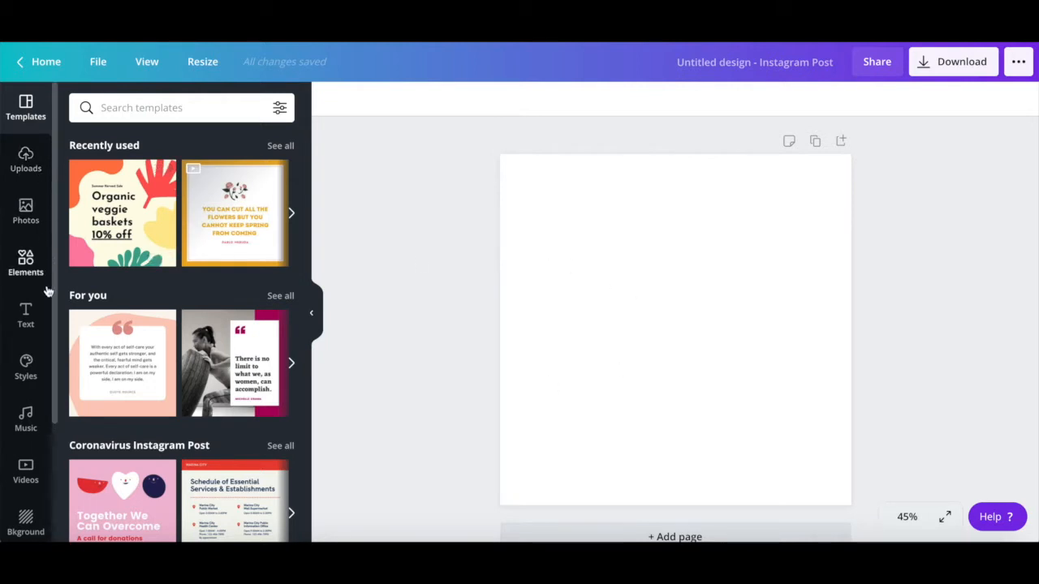
{"action": "mouse_move", "coordinate": [26, 365]}
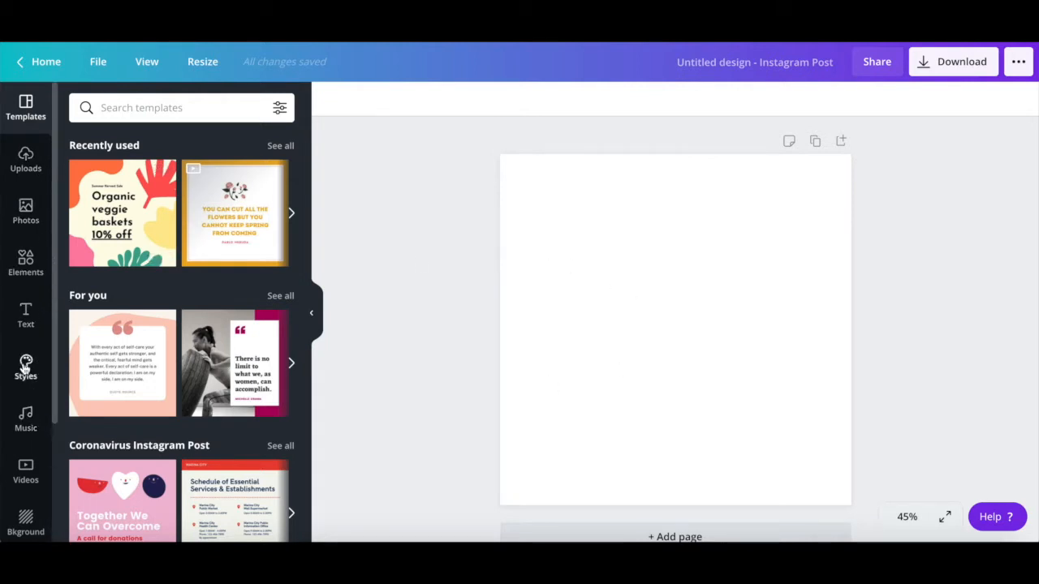
- Browse the Photos, Elements and Text libraries in the side panel
{"action": "left_click", "coordinate": [26, 211]}
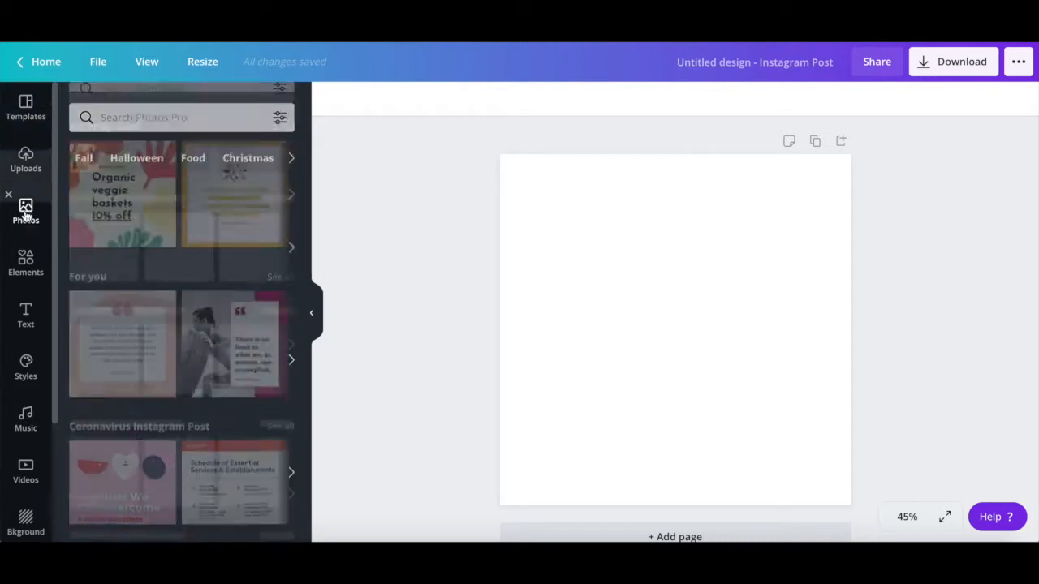
{"action": "left_click", "coordinate": [26, 263]}
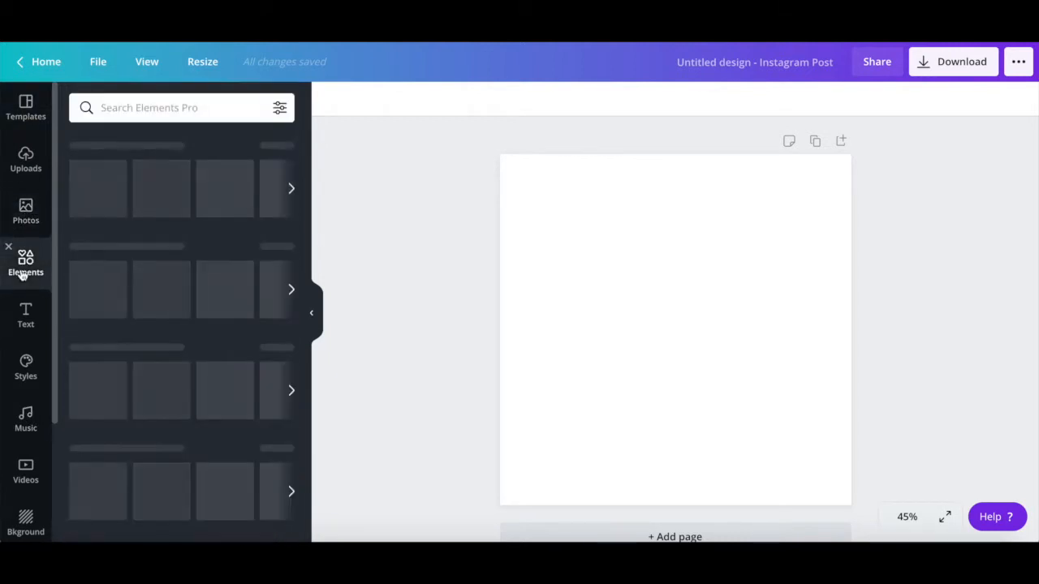
{"action": "left_click", "coordinate": [26, 315]}
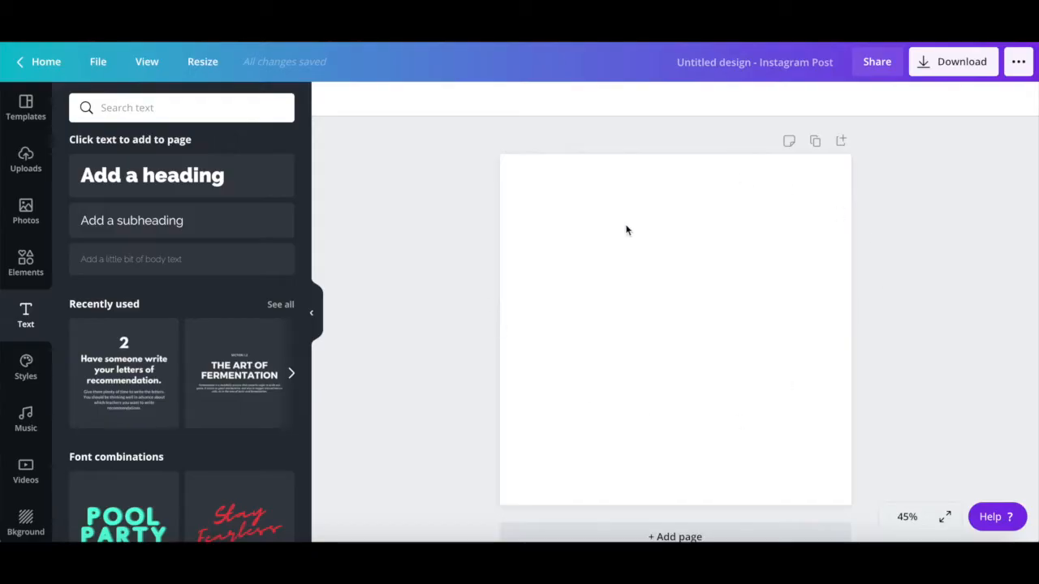
{"action": "mouse_move", "coordinate": [487, 362]}
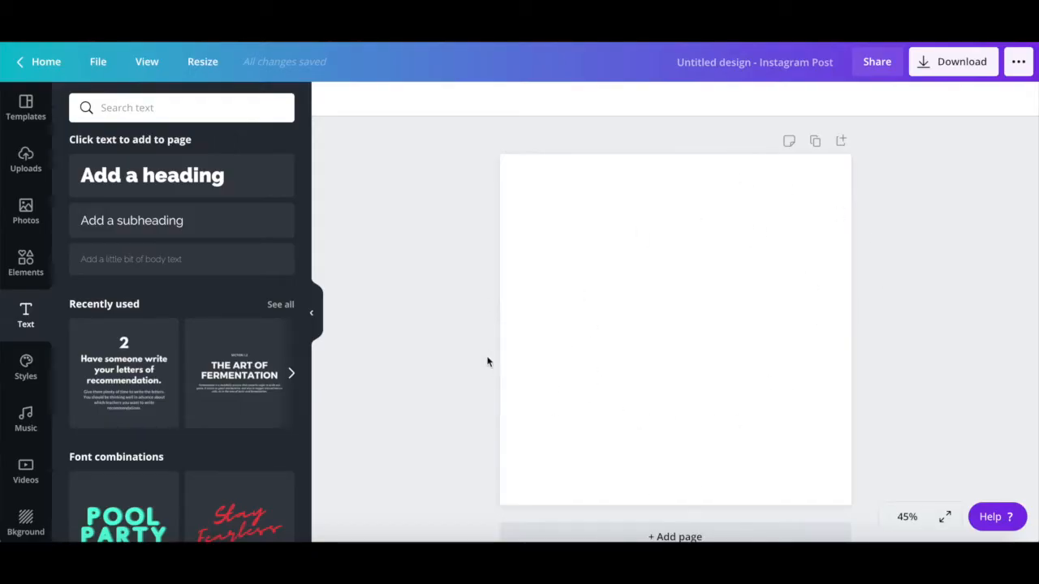
{"action": "mouse_move", "coordinate": [26, 263]}
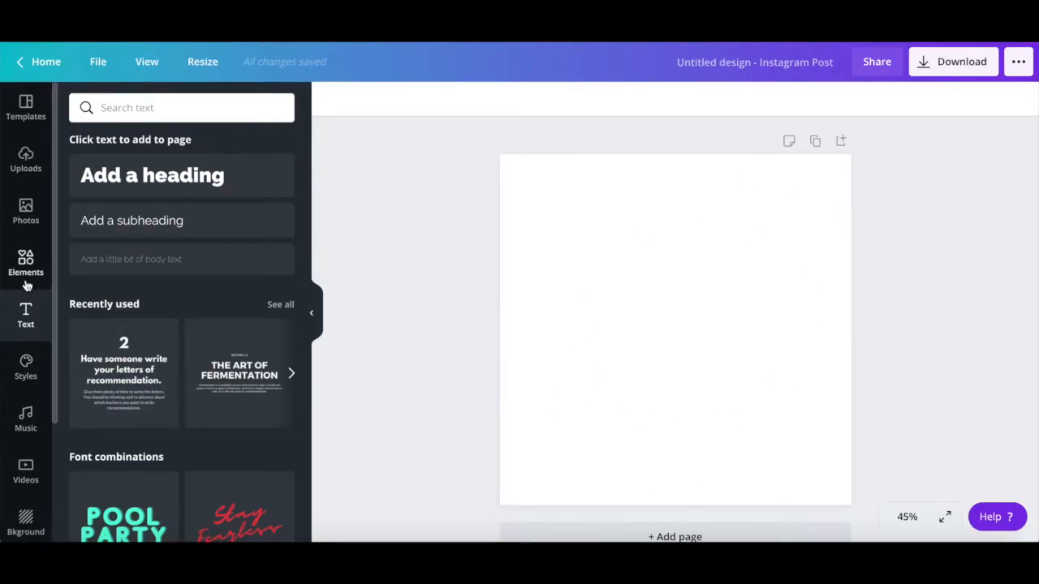
- Add the laptop frame from Elements > Frames and enlarge it across the lower canvas
{"action": "left_click", "coordinate": [26, 263]}
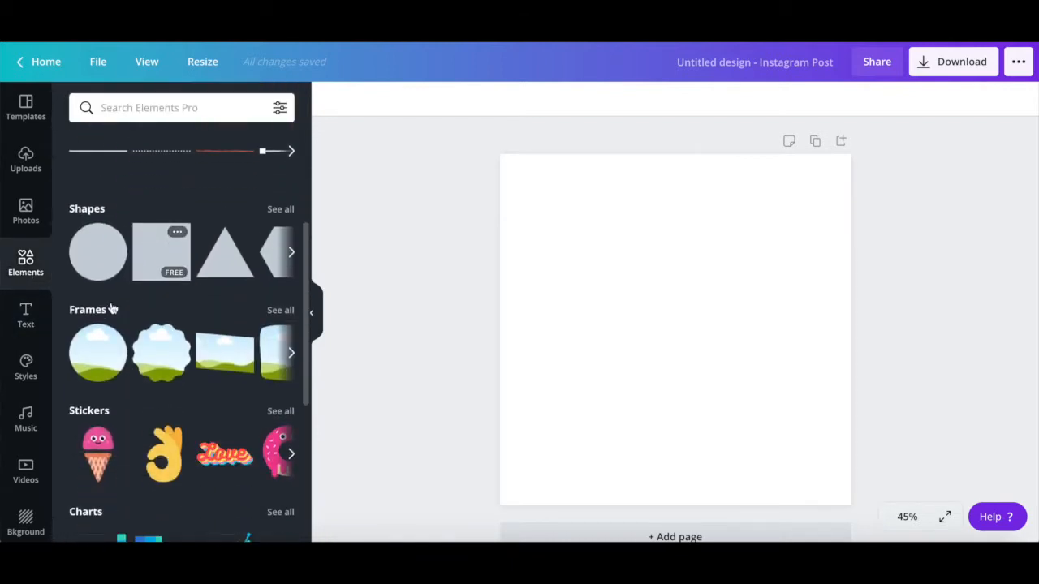
{"action": "left_click", "coordinate": [279, 310]}
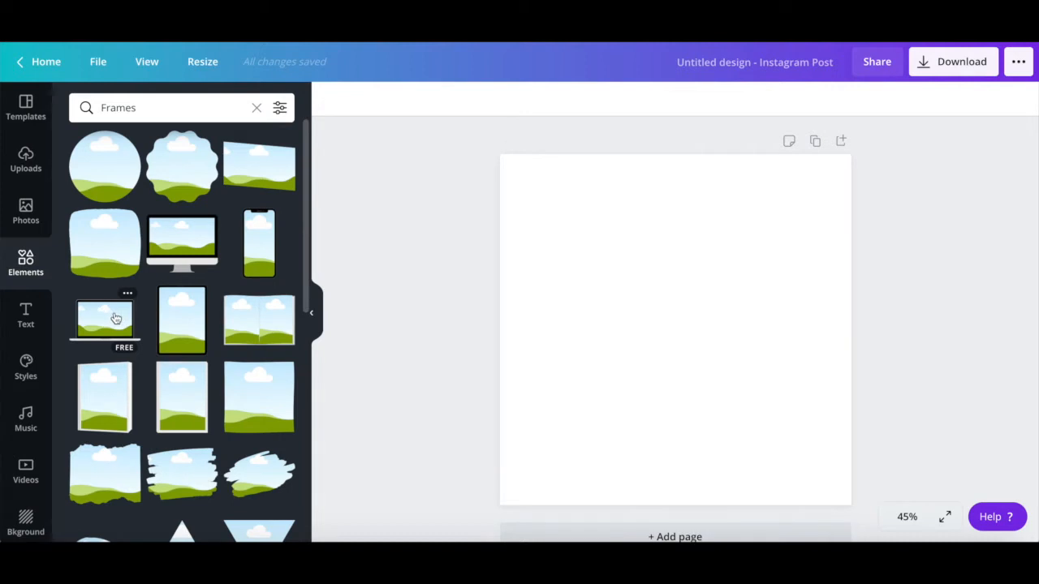
{"action": "left_click", "coordinate": [104, 318]}
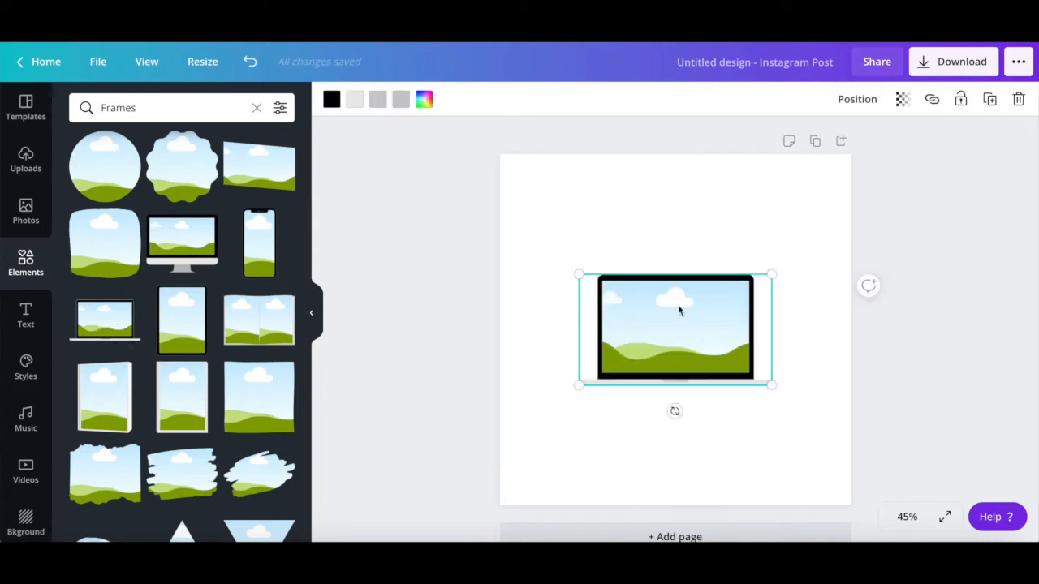
{"action": "mouse_move", "coordinate": [576, 387]}
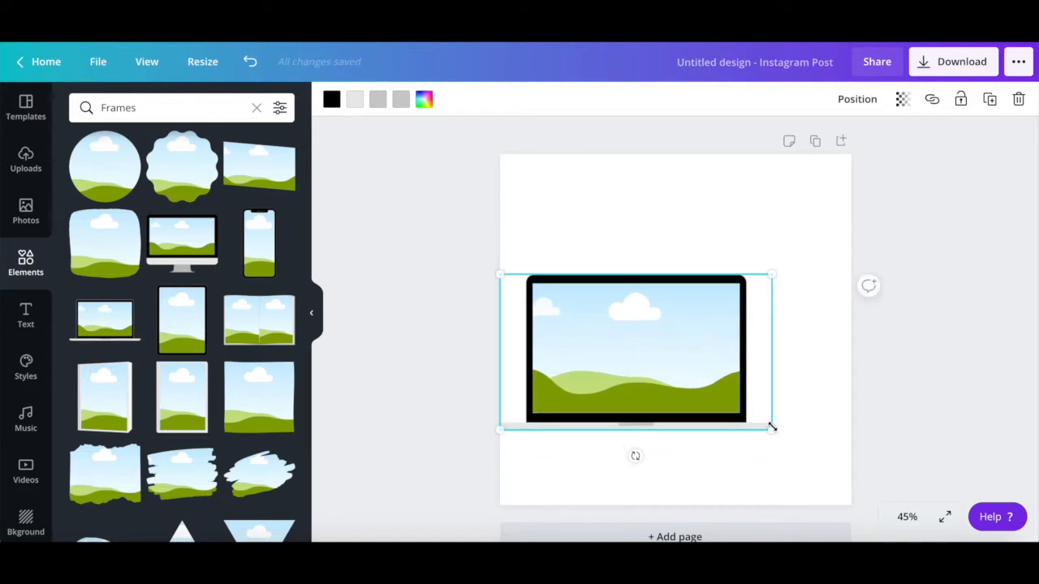
{"action": "left_click_drag", "start_coordinate": [771, 429], "coordinate": [850, 474]}
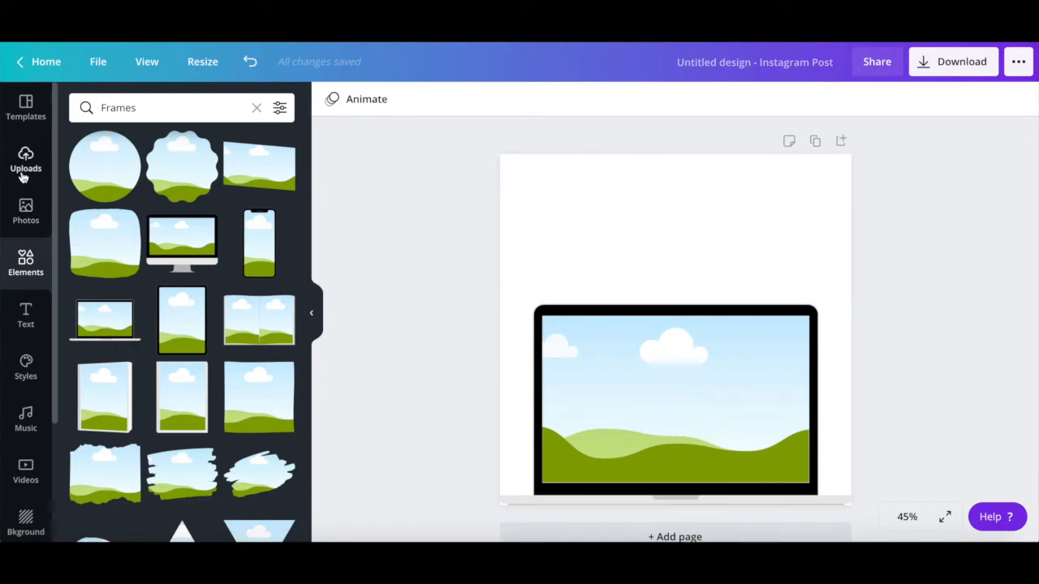
- Place the uploaded Create Animated GIFs thumbnail in the laptop frame and adjust its crop so the title shows
{"action": "left_click", "coordinate": [26, 160]}
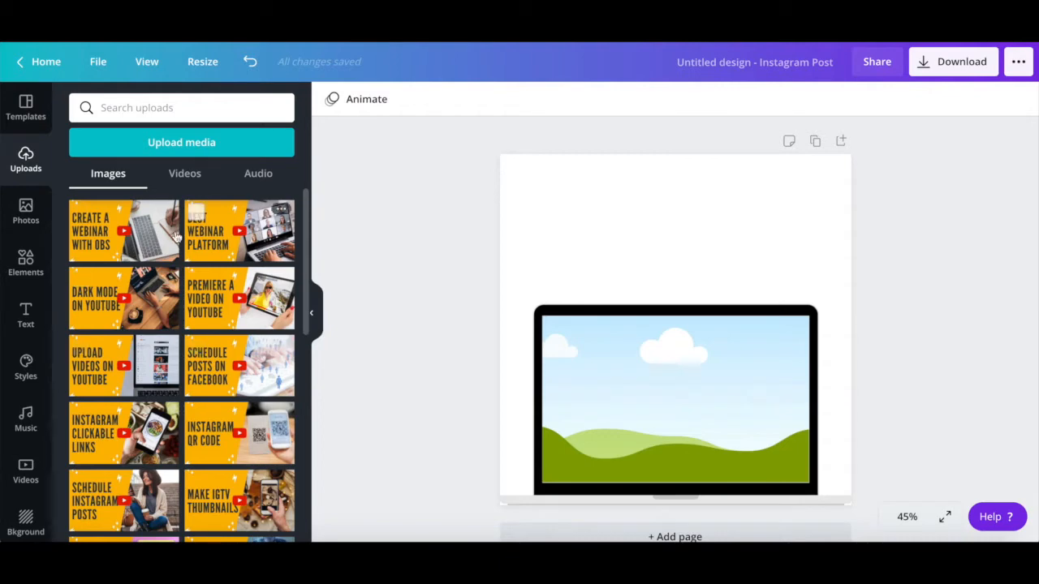
{"action": "left_click", "coordinate": [675, 403]}
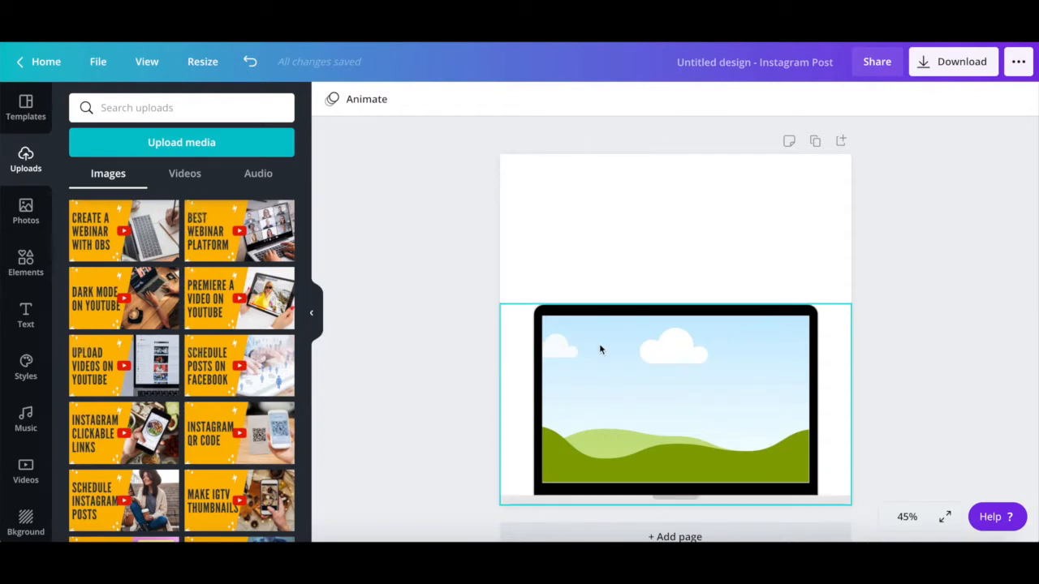
{"action": "scroll", "scroll_direction": "down", "scroll_amount": 3}
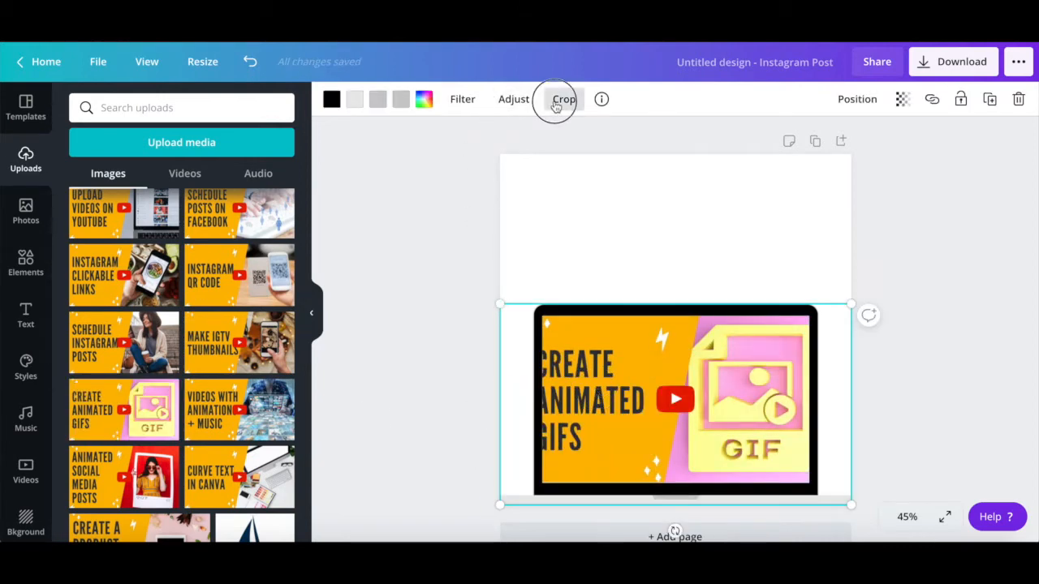
{"action": "left_click", "coordinate": [563, 99]}
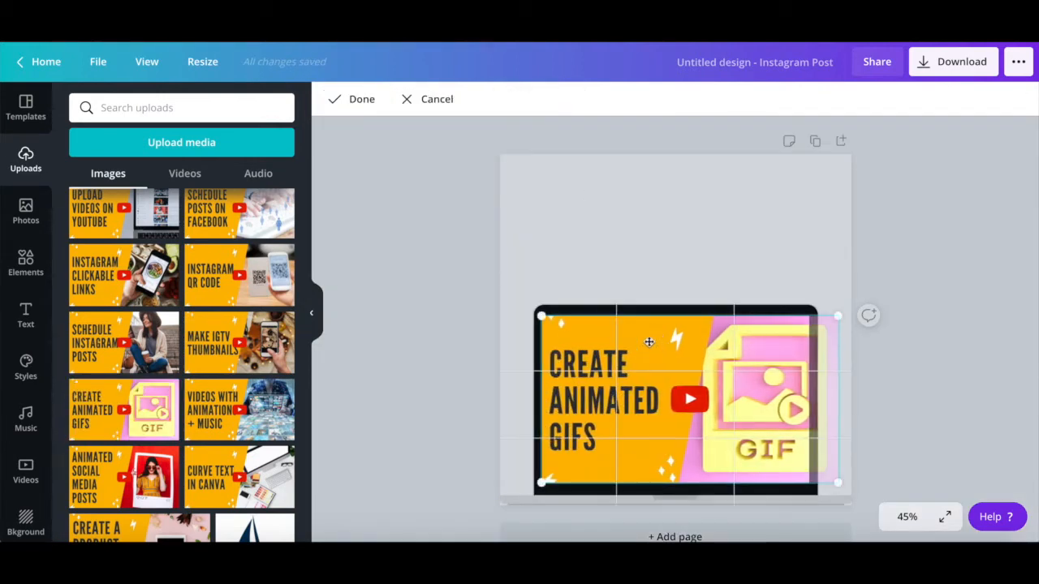
{"action": "left_click", "coordinate": [350, 99]}
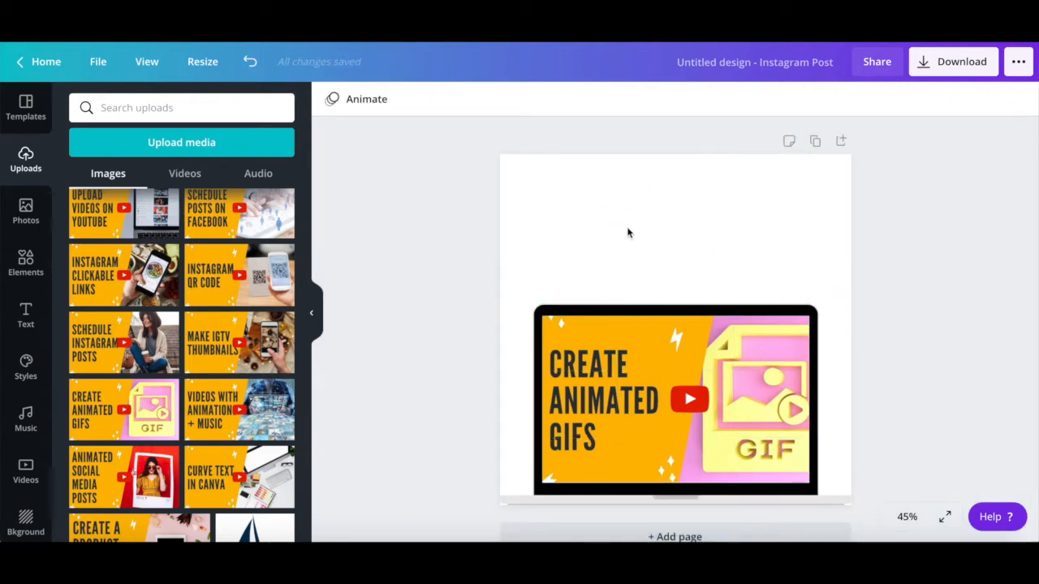
{"action": "mouse_move", "coordinate": [661, 222]}
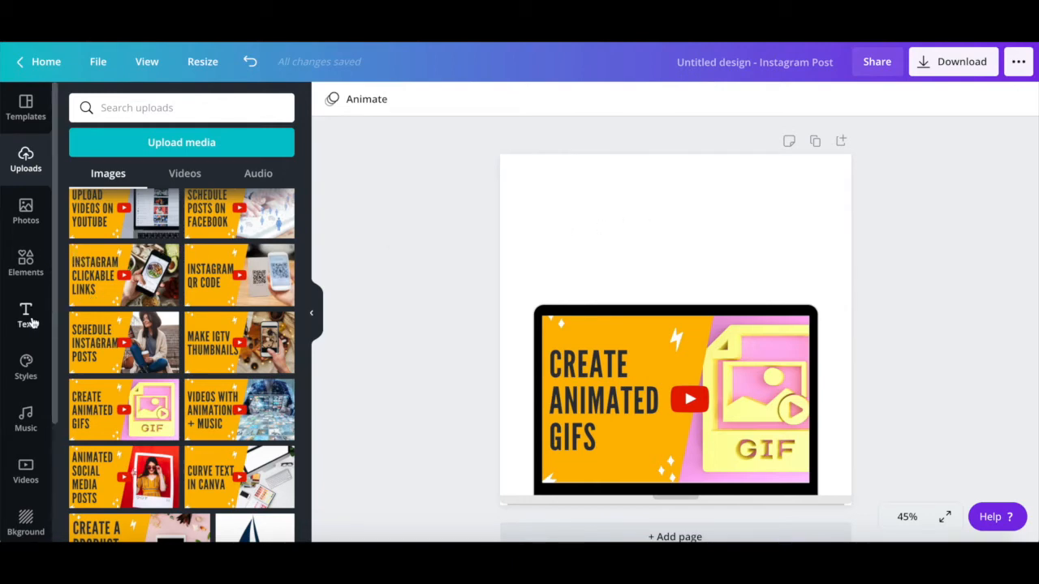
- Add the heading 'Watch my latest video now!' and enlarge it above the laptop
{"action": "left_click", "coordinate": [26, 315]}
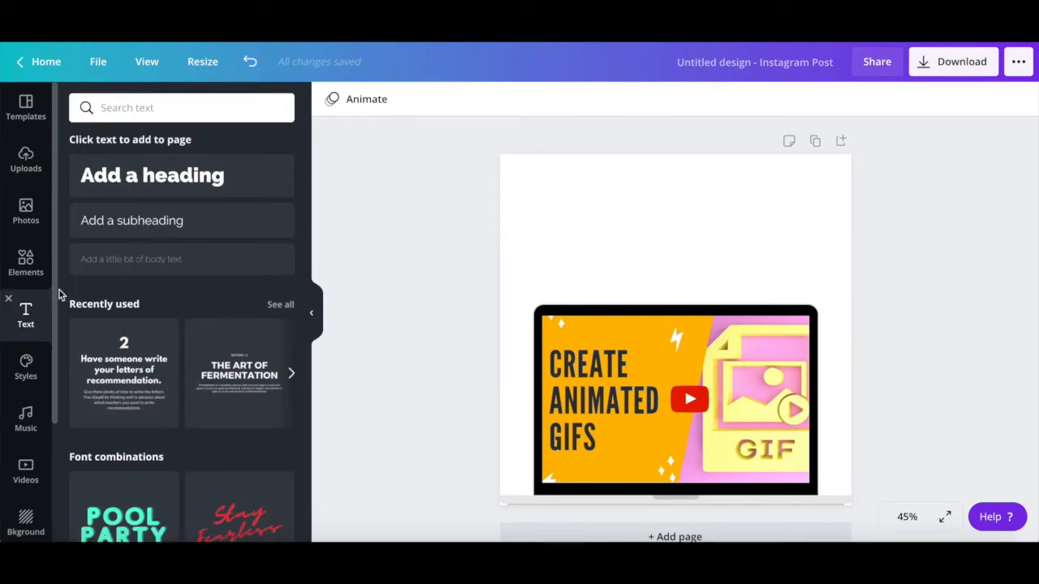
{"action": "left_click", "coordinate": [153, 175]}
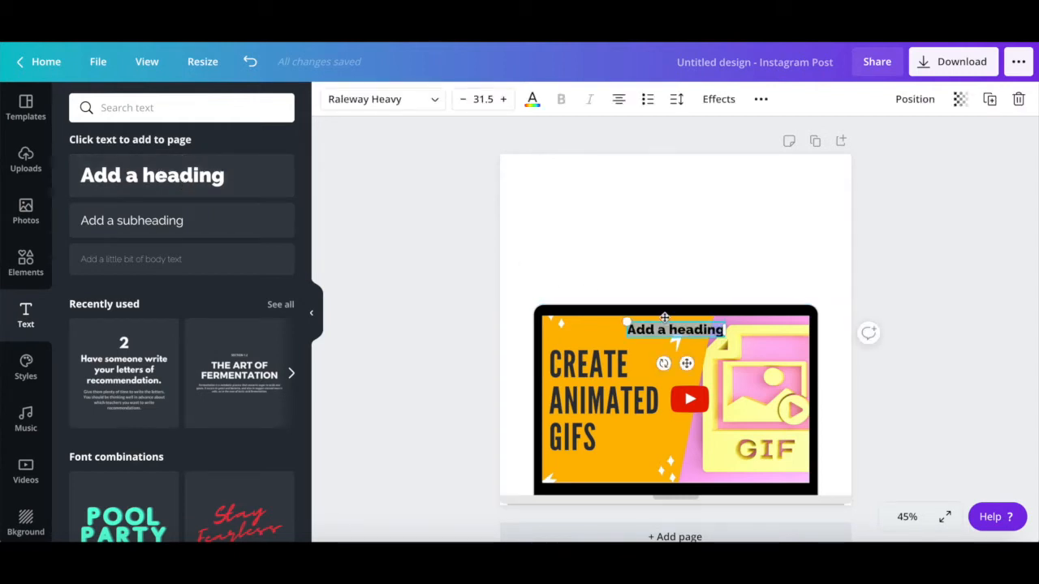
{"action": "type", "text": "Watch my latest video now!"}
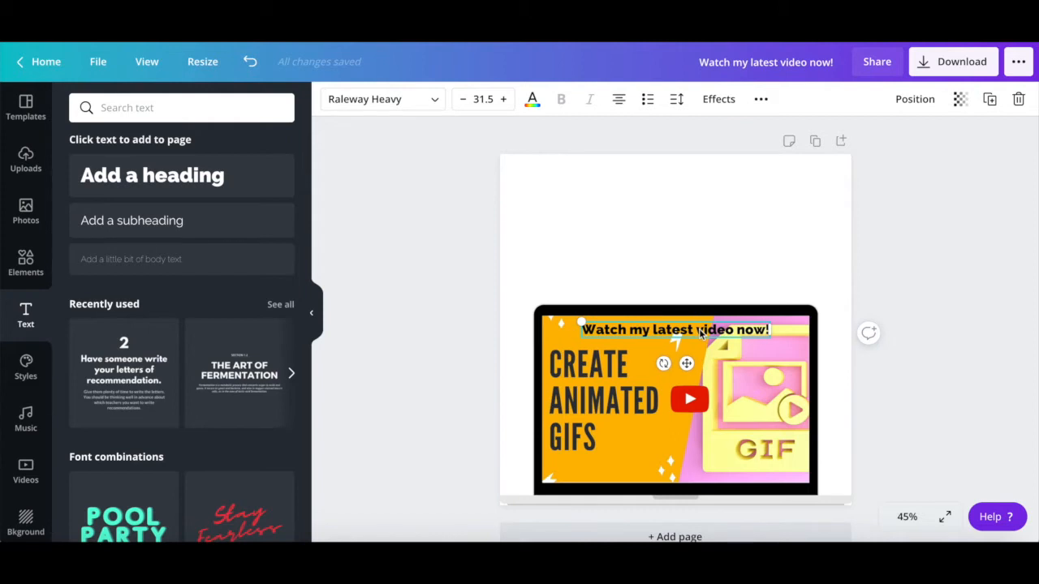
{"action": "left_click_drag", "start_coordinate": [674, 329], "coordinate": [685, 214]}
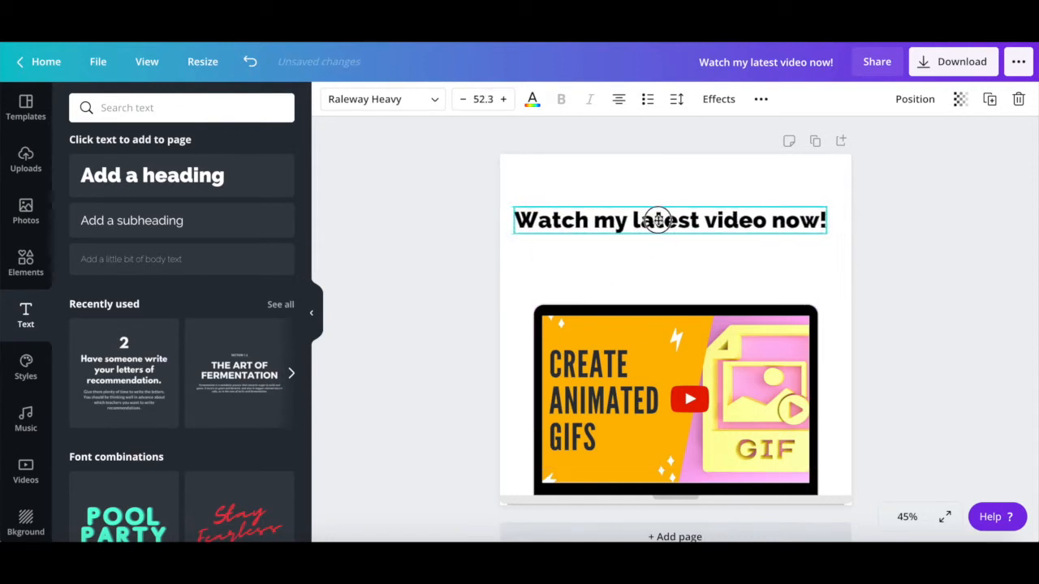
{"action": "left_click", "coordinate": [675, 402]}
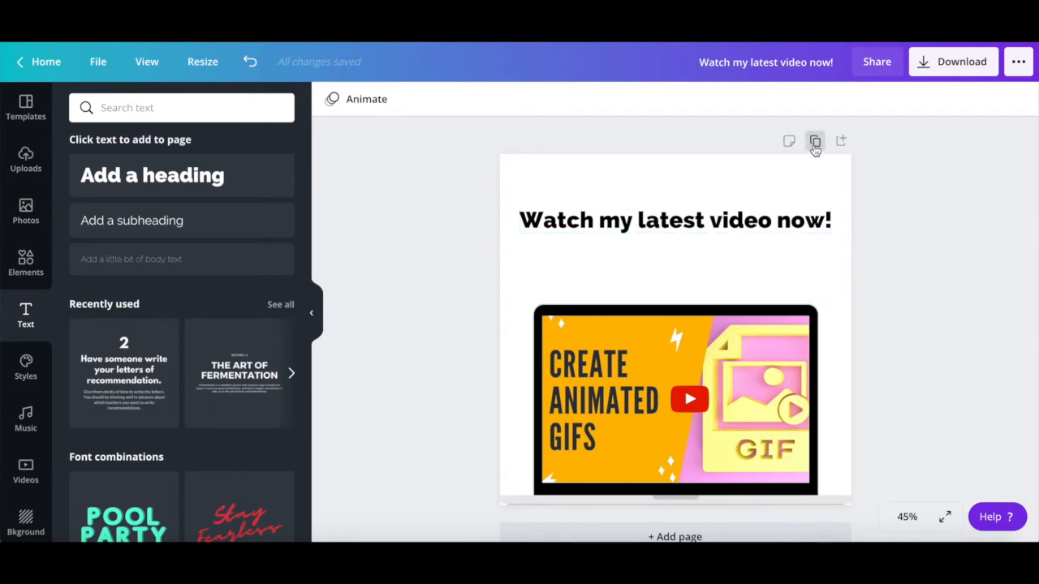
{"action": "mouse_move", "coordinate": [814, 142]}
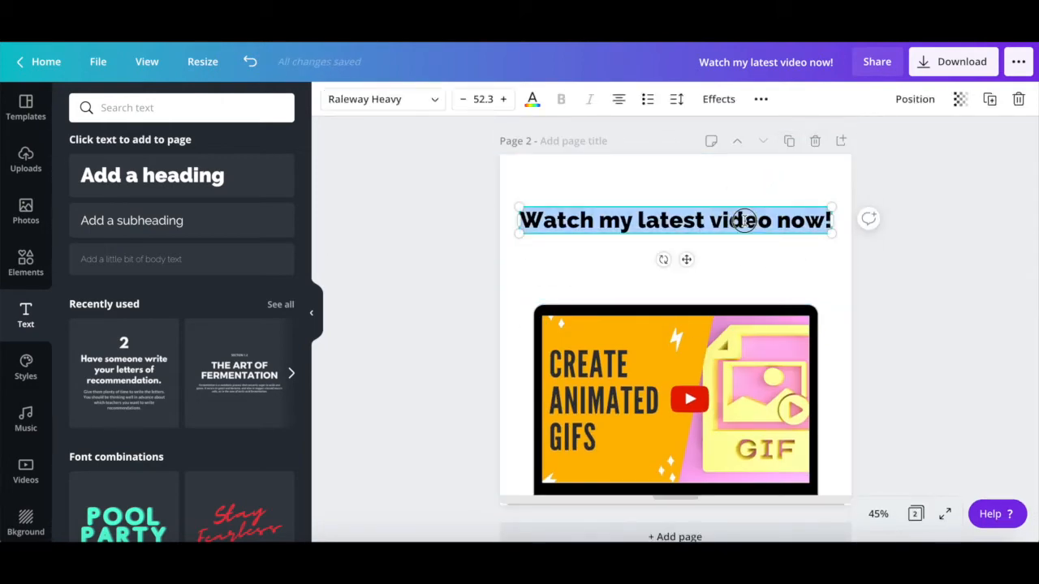
- Select the second page's heading and bring up its text colour choices
{"action": "left_click", "coordinate": [533, 99]}
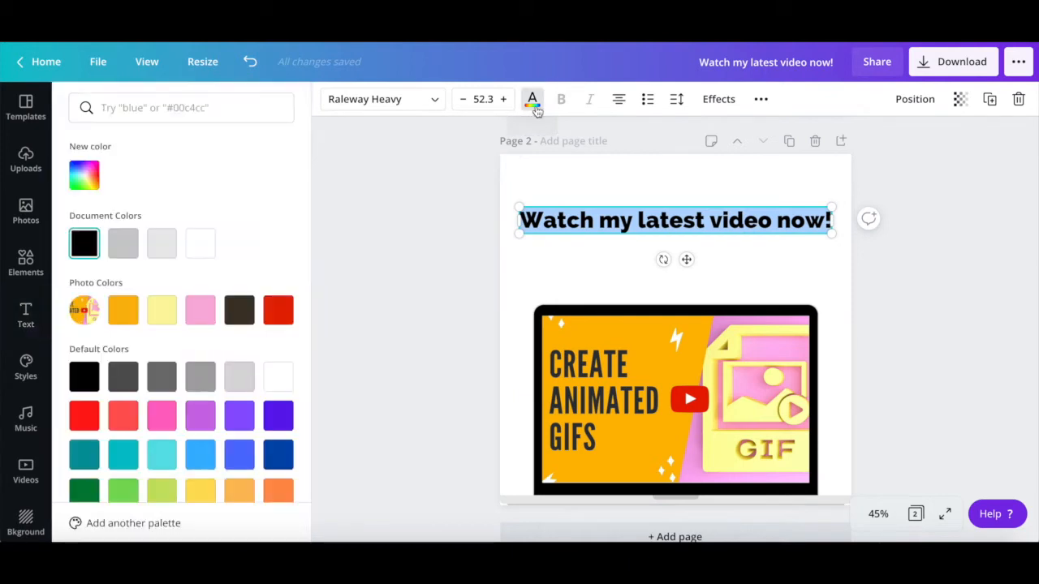
{"action": "left_click", "coordinate": [279, 310]}
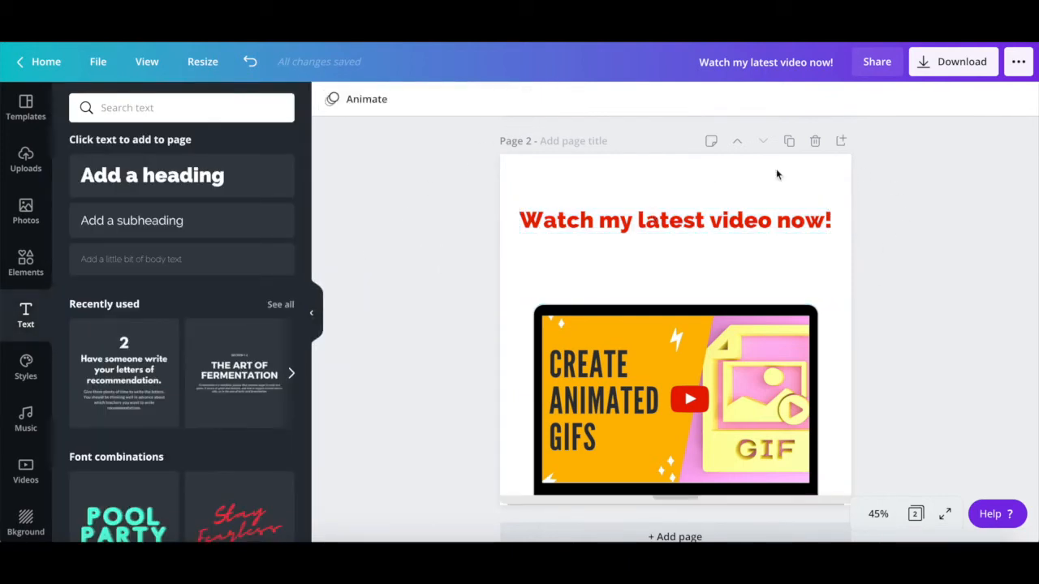
- Duplicate page 2 into a third page and select its heading text
{"action": "left_click", "coordinate": [789, 140]}
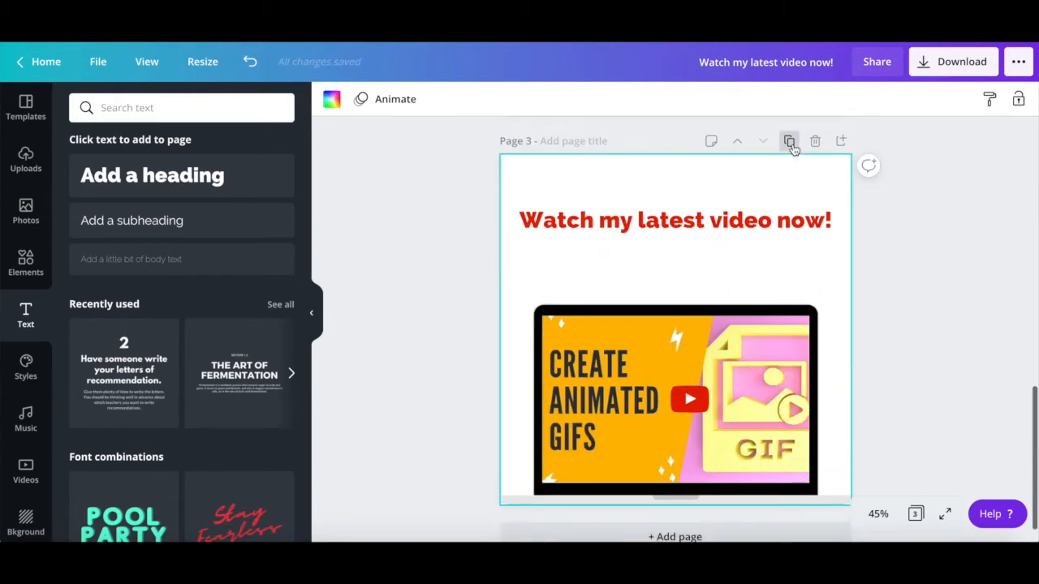
{"action": "left_click", "coordinate": [676, 221]}
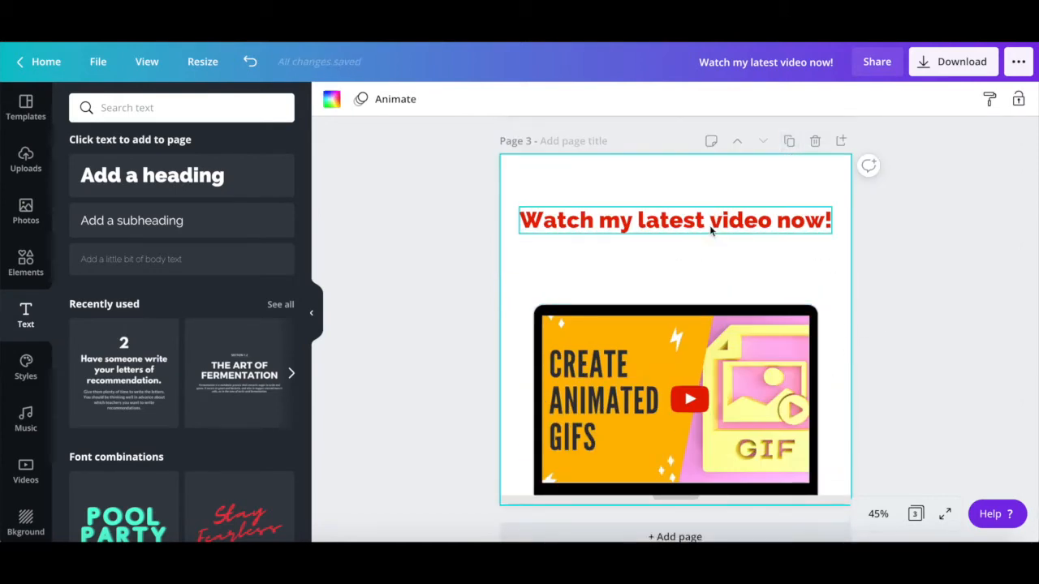
{"action": "left_click", "coordinate": [675, 221]}
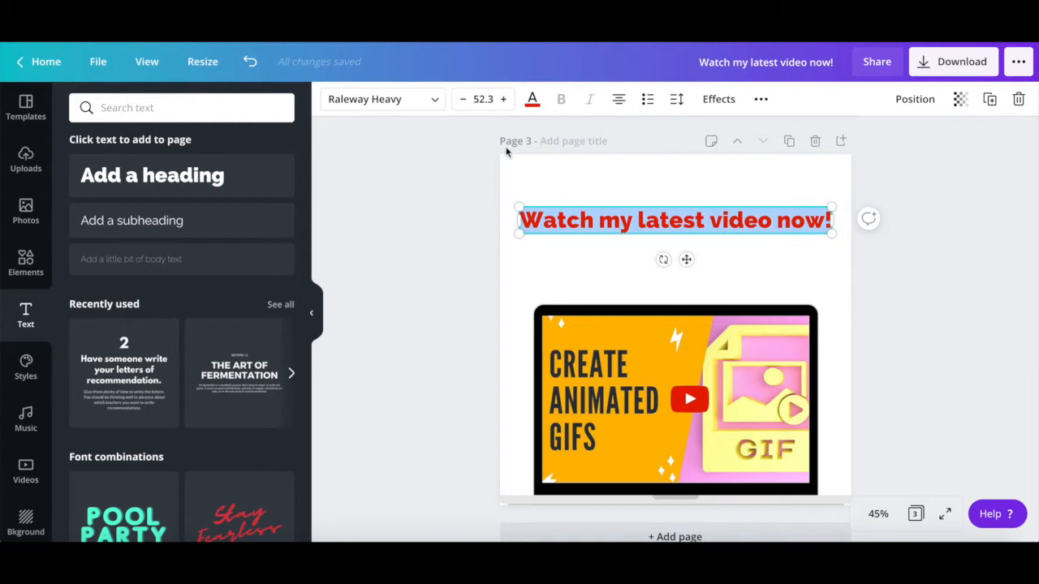
{"action": "left_click", "coordinate": [533, 99]}
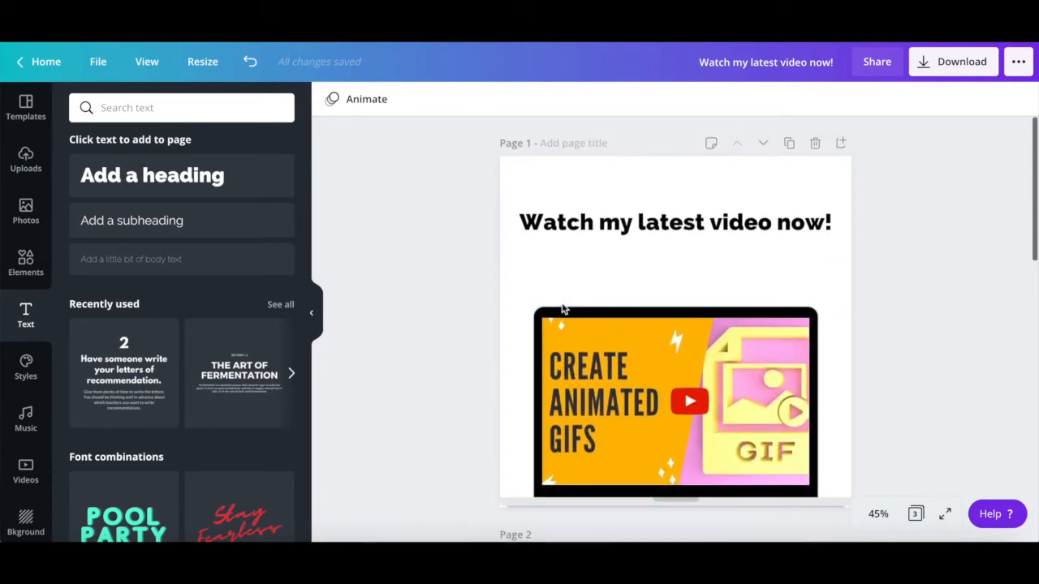
{"action": "mouse_move", "coordinate": [590, 180]}
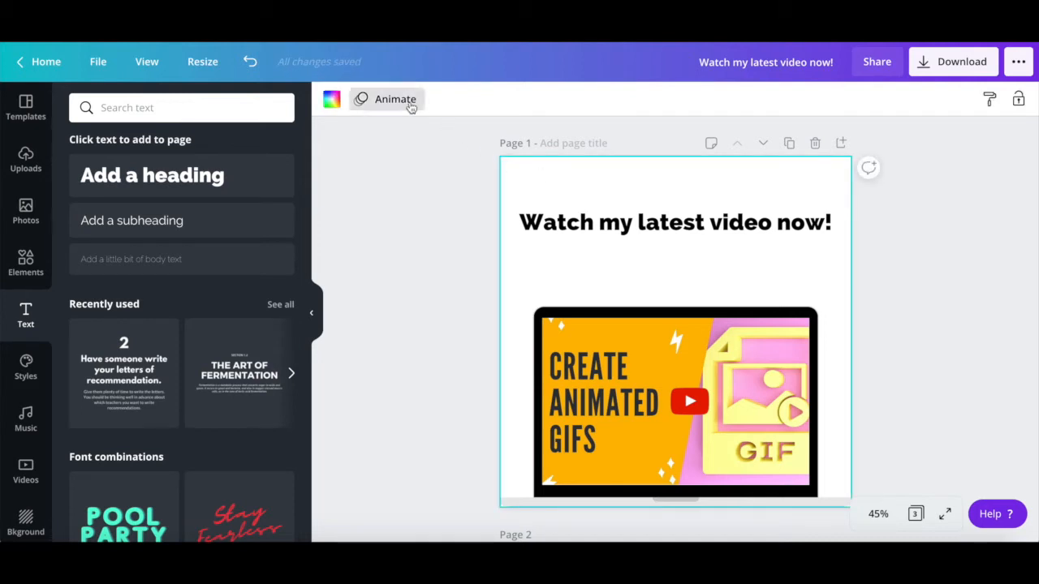
- Show the Animate panel's page animation styles for page 1
{"action": "left_click", "coordinate": [396, 99]}
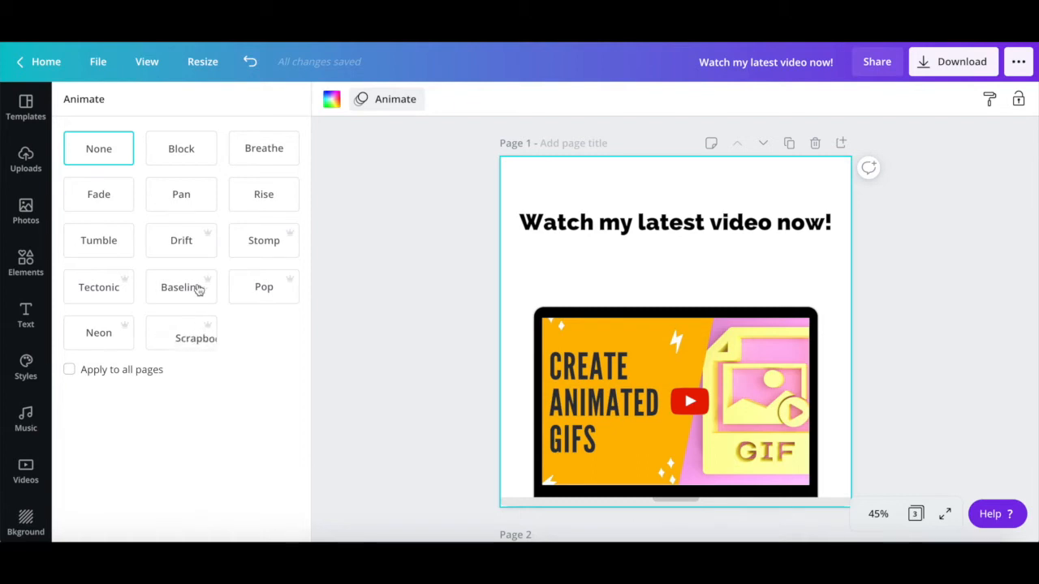
- Apply the Block animation to page 1 and extend it to all pages
{"action": "left_click", "coordinate": [181, 148]}
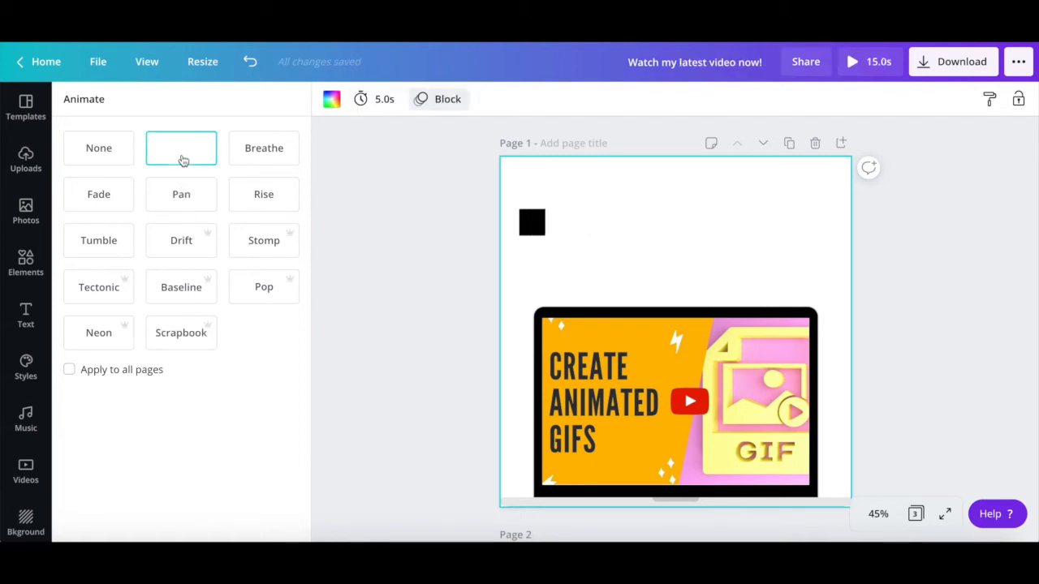
{"action": "left_click", "coordinate": [182, 148]}
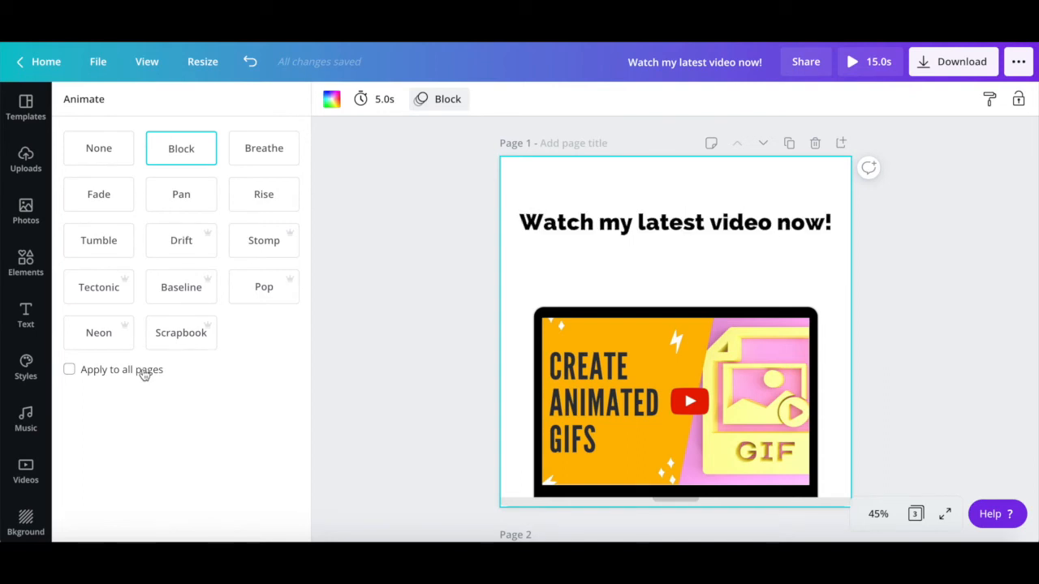
{"action": "left_click", "coordinate": [68, 370]}
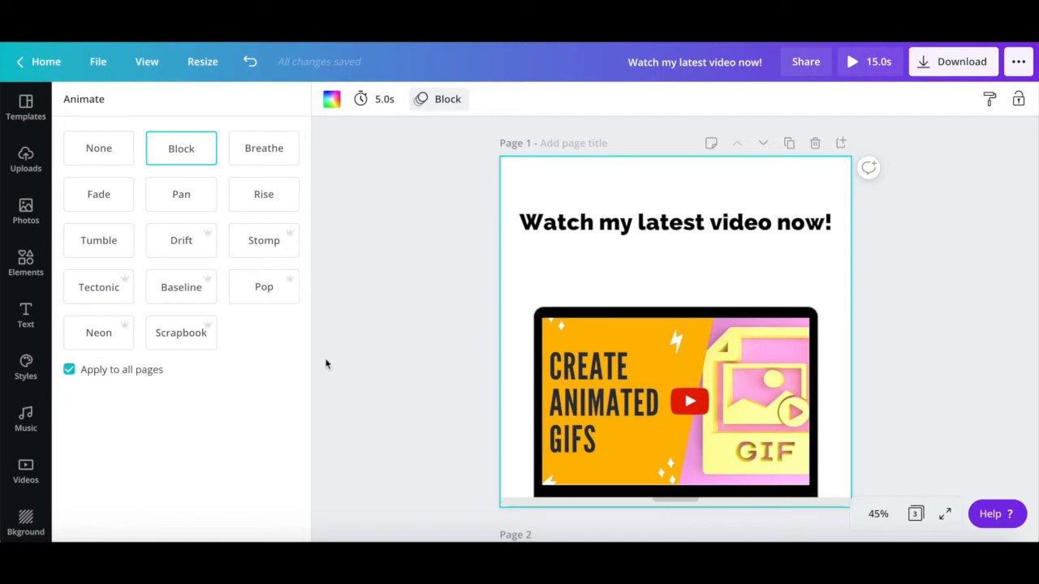
{"action": "mouse_move", "coordinate": [454, 246]}
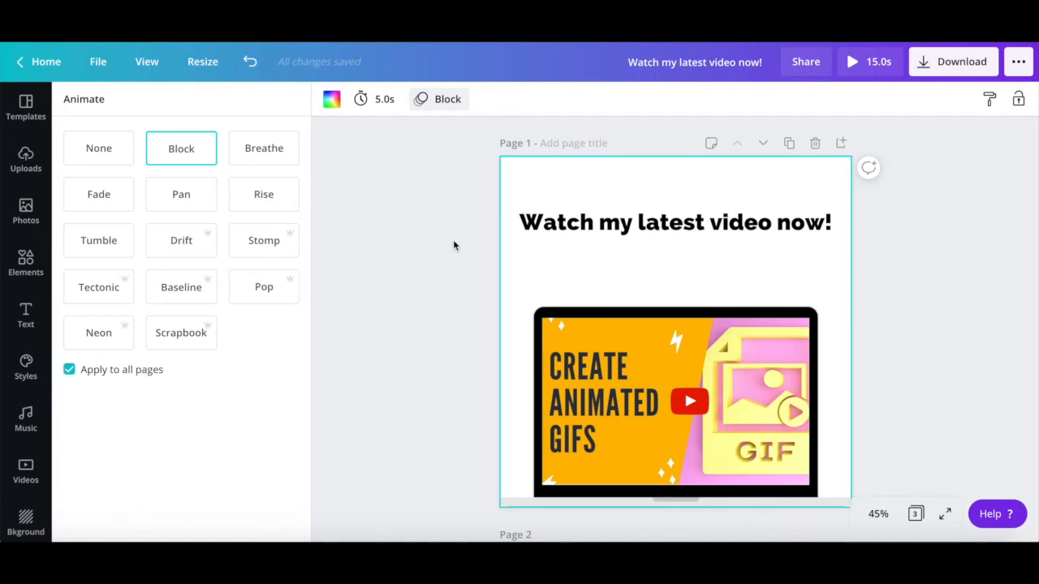
{"action": "mouse_move", "coordinate": [376, 99]}
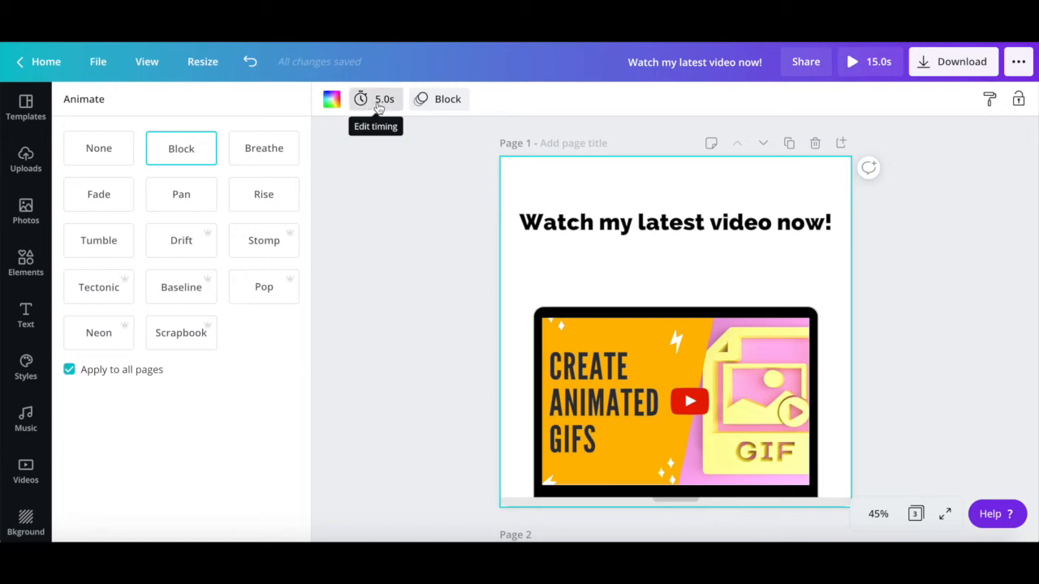
- Change the page timing from 5.0 s to 1.0 s per page
{"action": "left_click", "coordinate": [375, 99]}
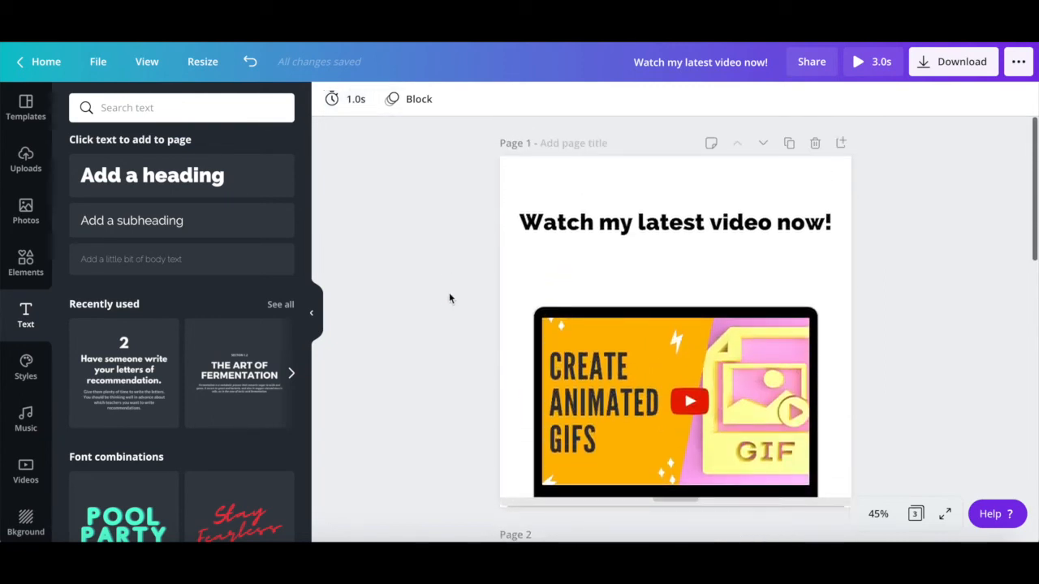
{"action": "mouse_move", "coordinate": [858, 78]}
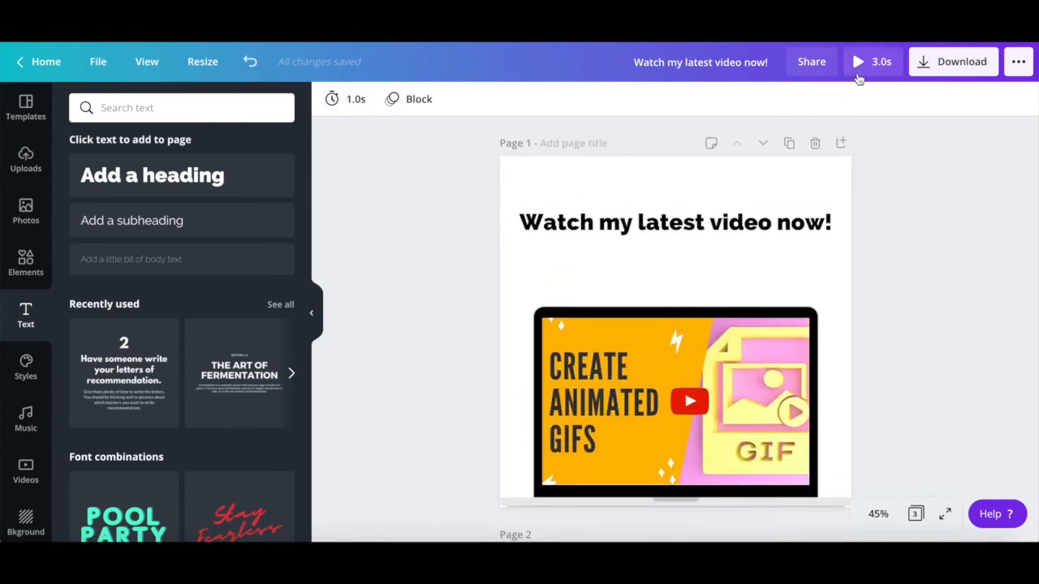
{"action": "left_click", "coordinate": [857, 62]}
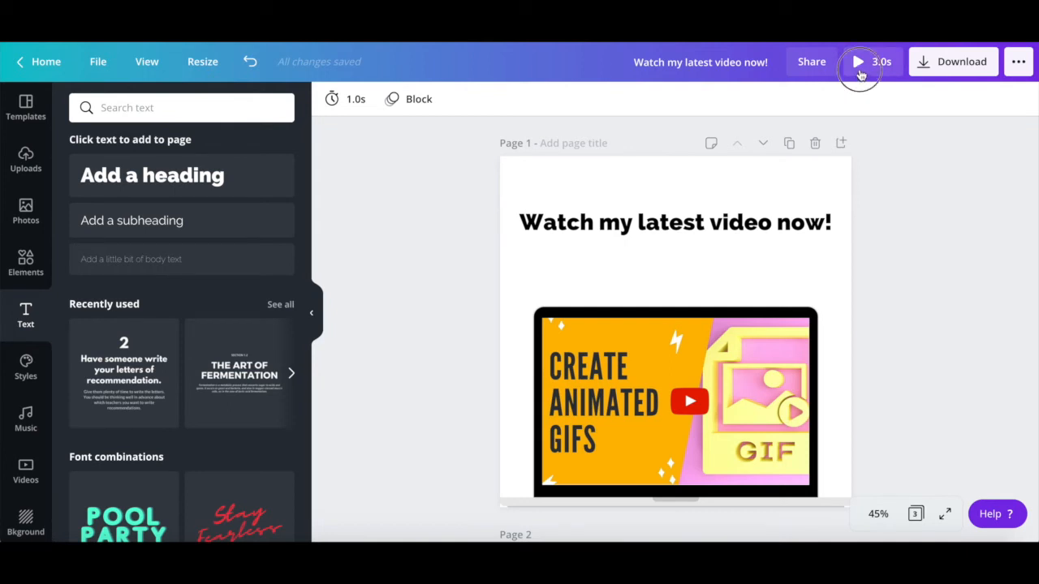
{"action": "left_click", "coordinate": [857, 62]}
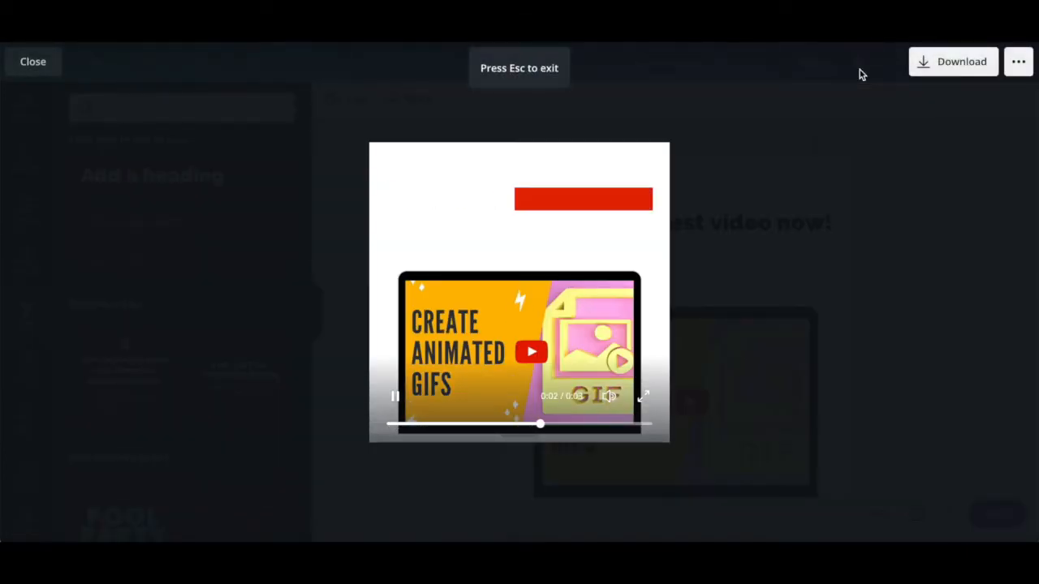
{"action": "left_click", "coordinate": [32, 61]}
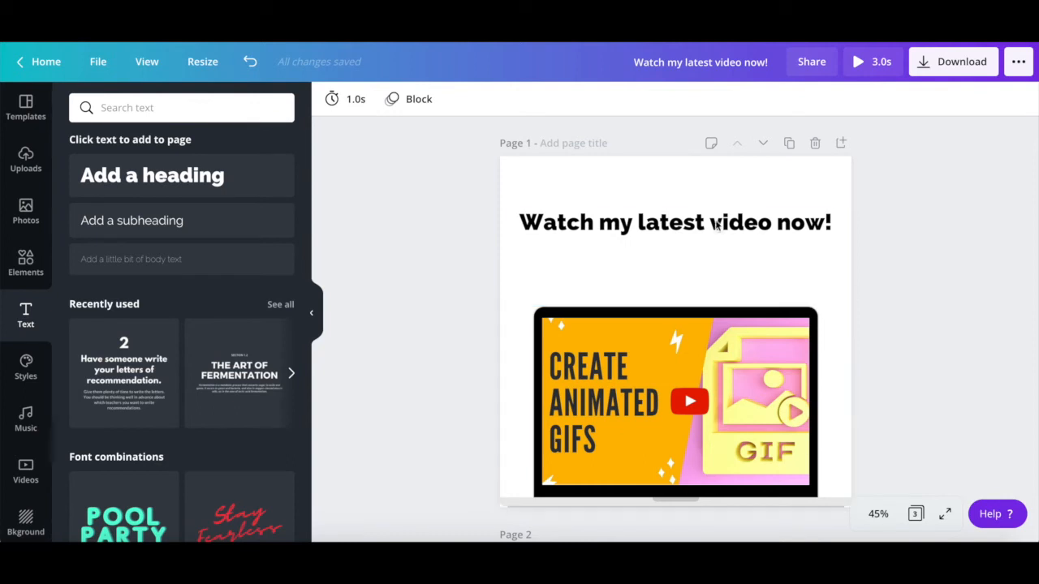
{"action": "mouse_move", "coordinate": [702, 182]}
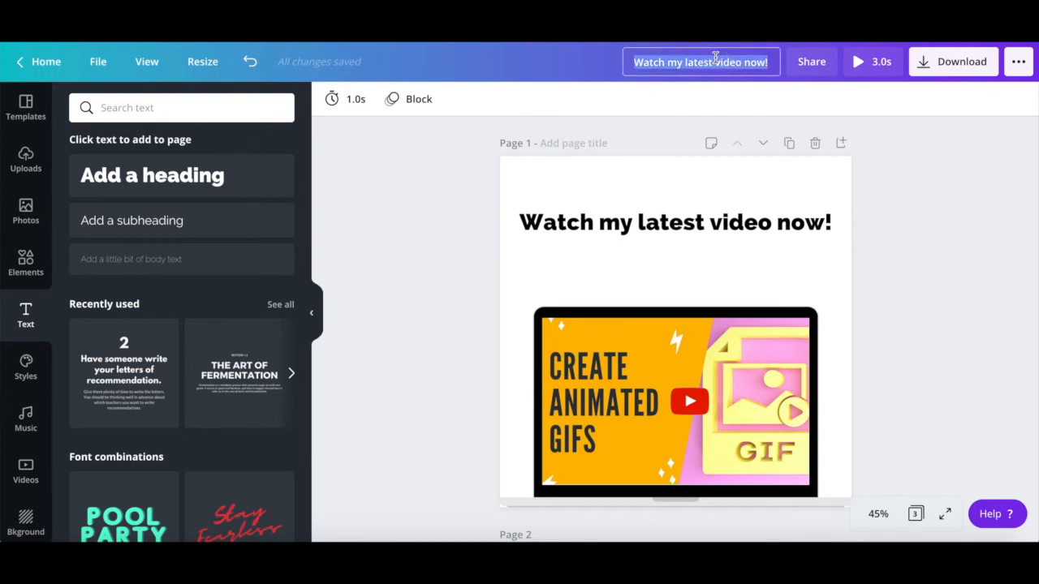
- Rename the design 'Animated GIF' and download all pages as a GIF file
{"action": "type", "text": "Animated Gif"}
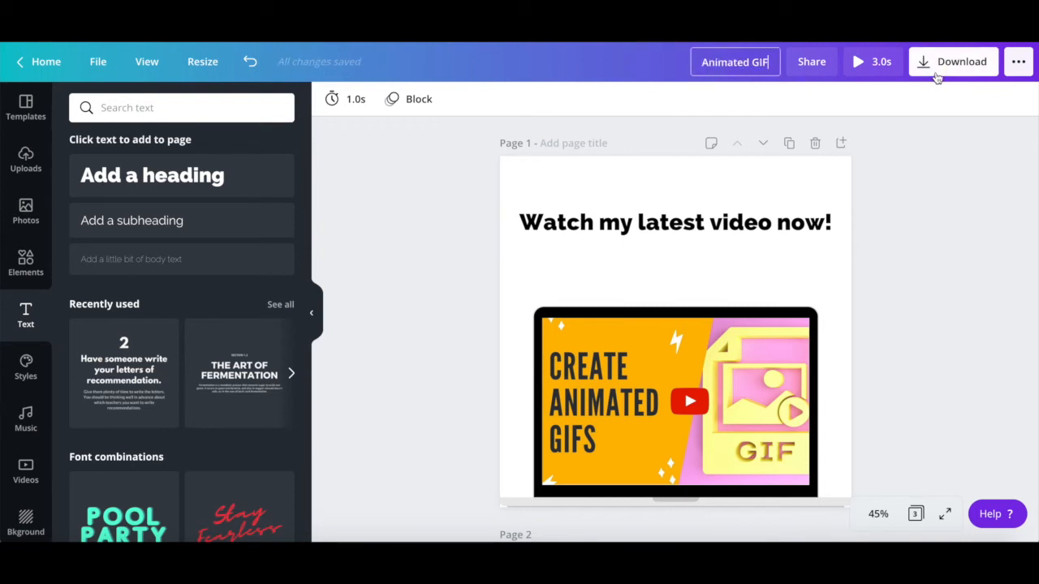
{"action": "left_click", "coordinate": [961, 62]}
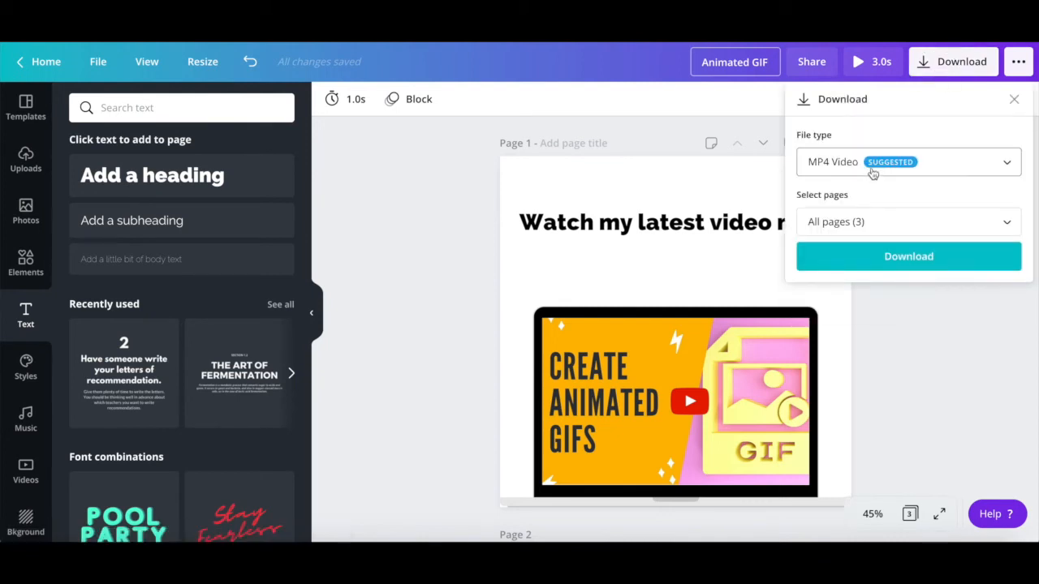
{"action": "left_click", "coordinate": [909, 162]}
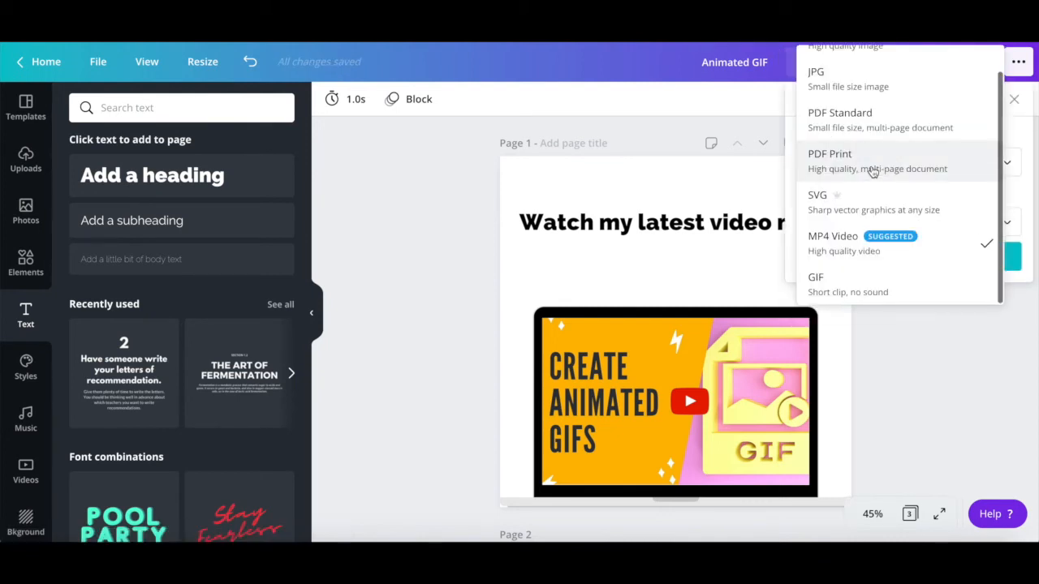
{"action": "left_click", "coordinate": [815, 276]}
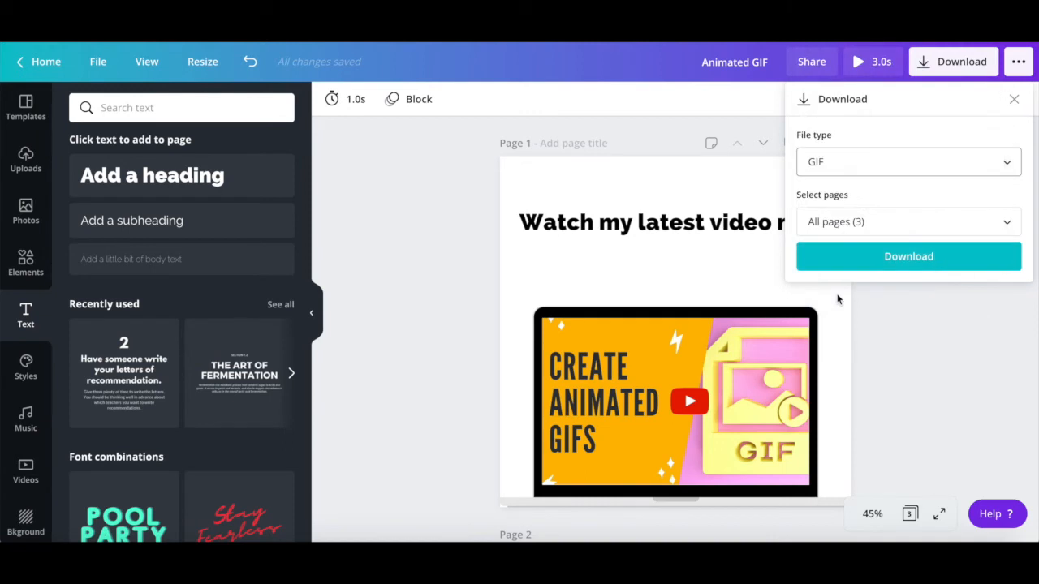
{"action": "mouse_move", "coordinate": [909, 221]}
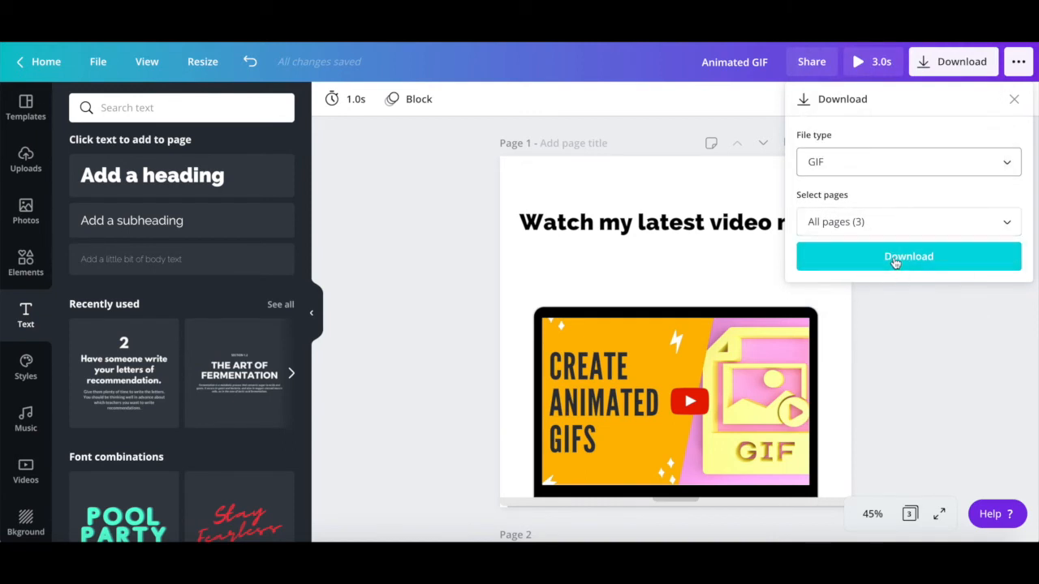
{"action": "left_click", "coordinate": [909, 257]}
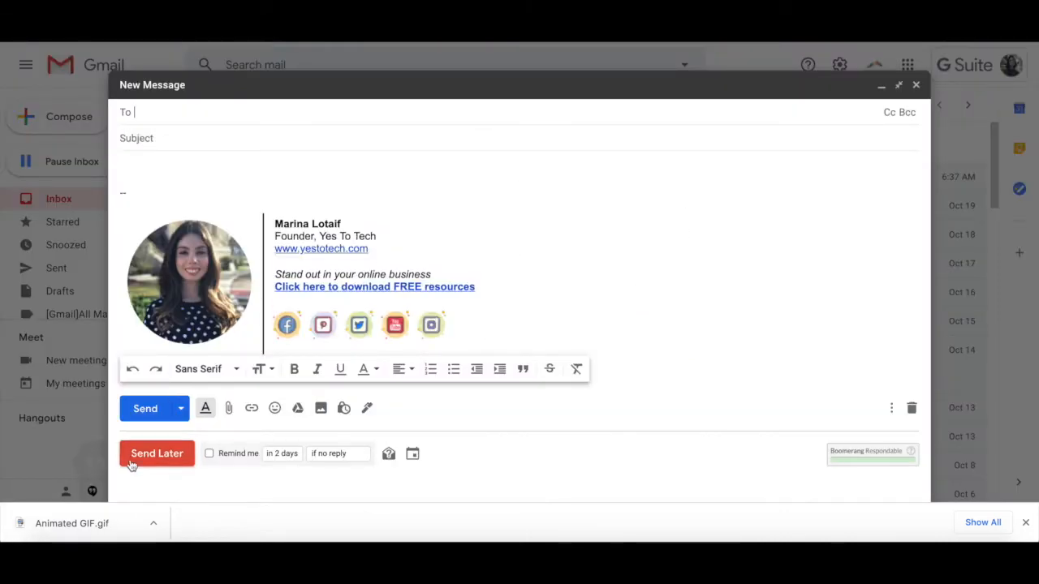
{"action": "mouse_move", "coordinate": [377, 116]}
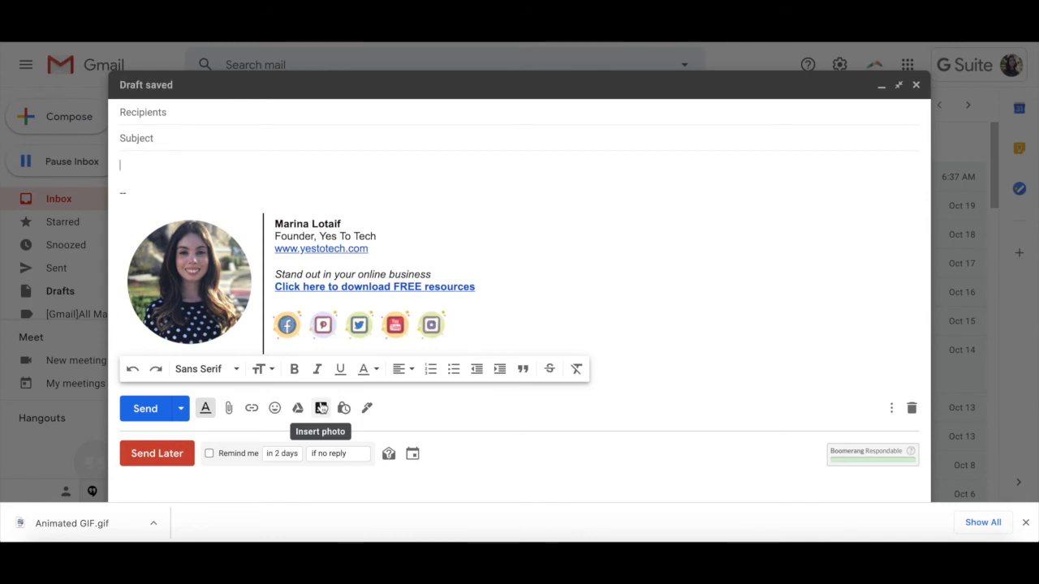
- Start inserting a photo into the message via the Upload option, browsing the computer for the GIF
{"action": "left_click", "coordinate": [322, 408]}
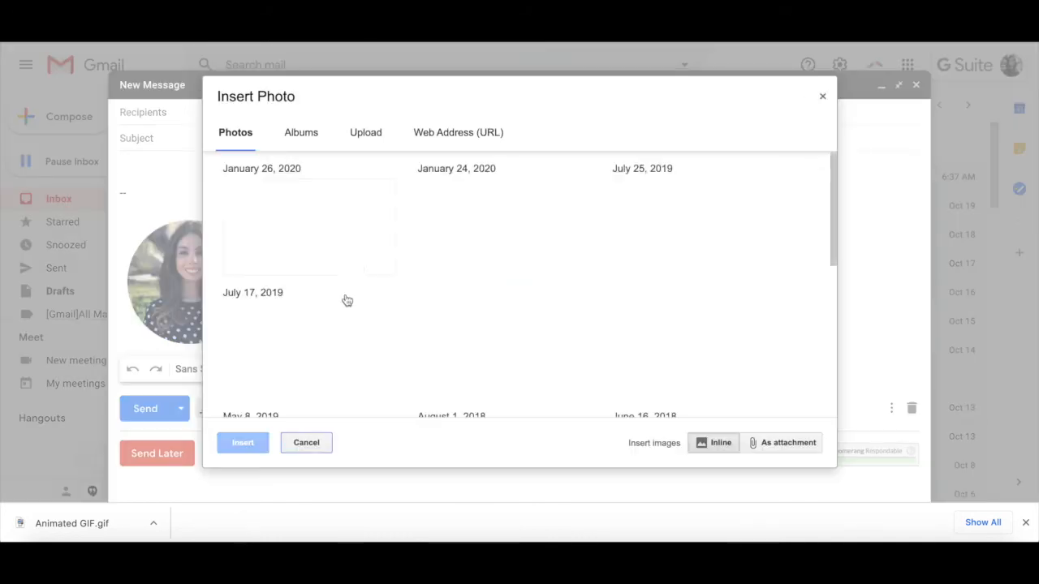
{"action": "left_click", "coordinate": [363, 134]}
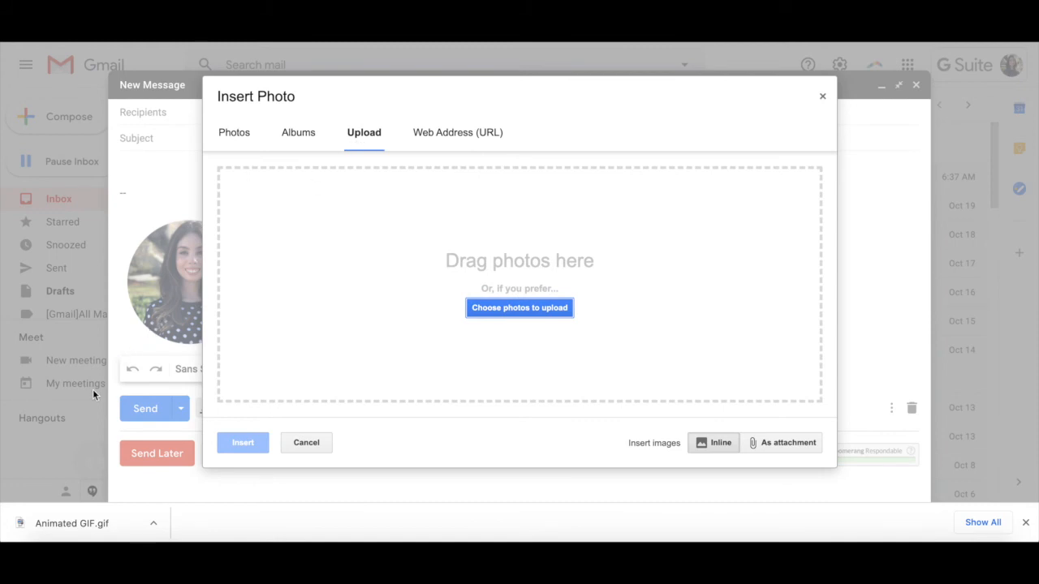
{"action": "left_click", "coordinate": [520, 308]}
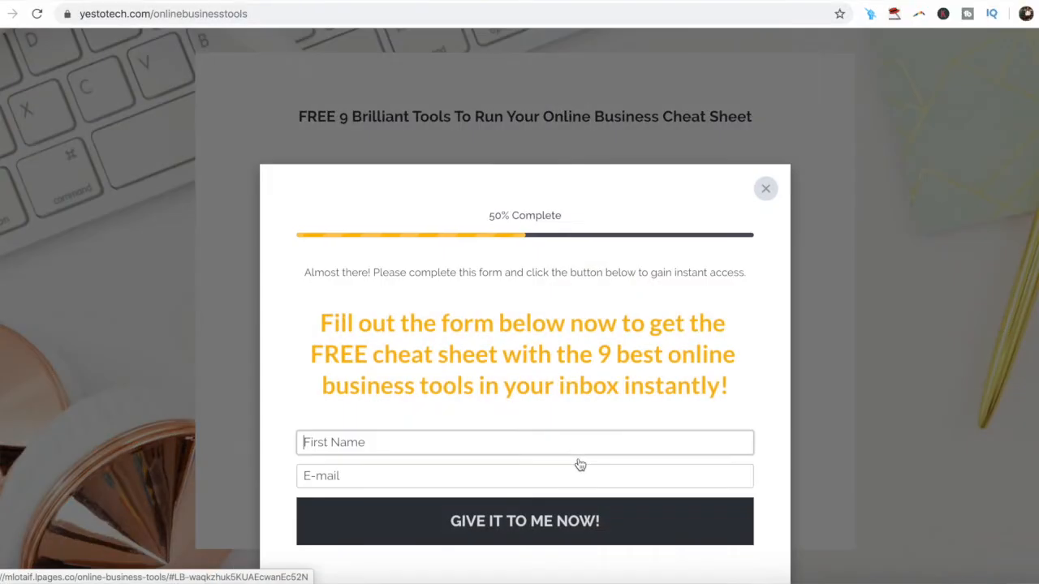
- Fill the sign-up form with first name 'Mari' and begin the e-mail address 'marin'
{"action": "type", "text": "Mari"}
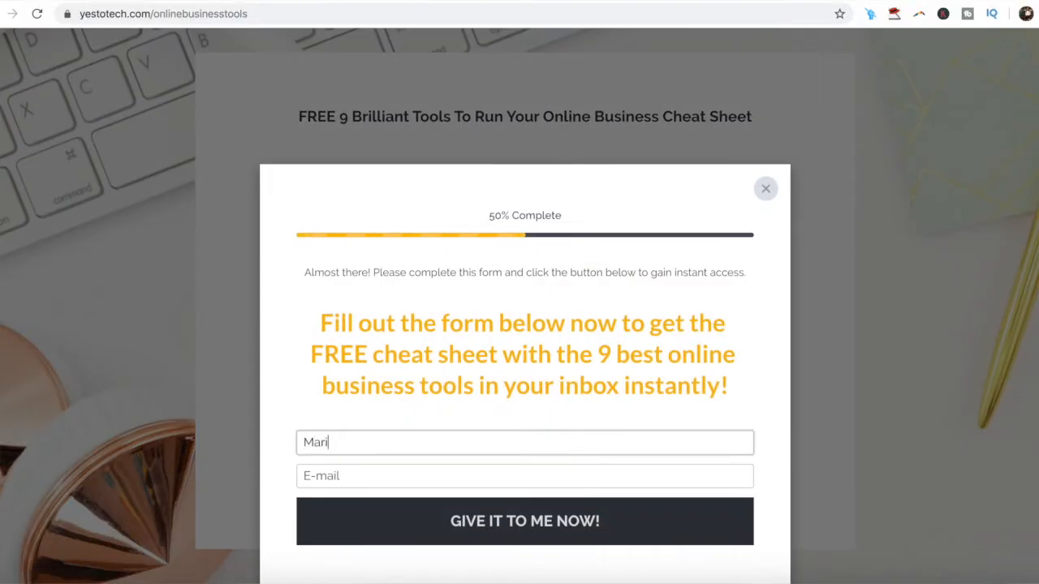
{"action": "type", "text": "marin"}
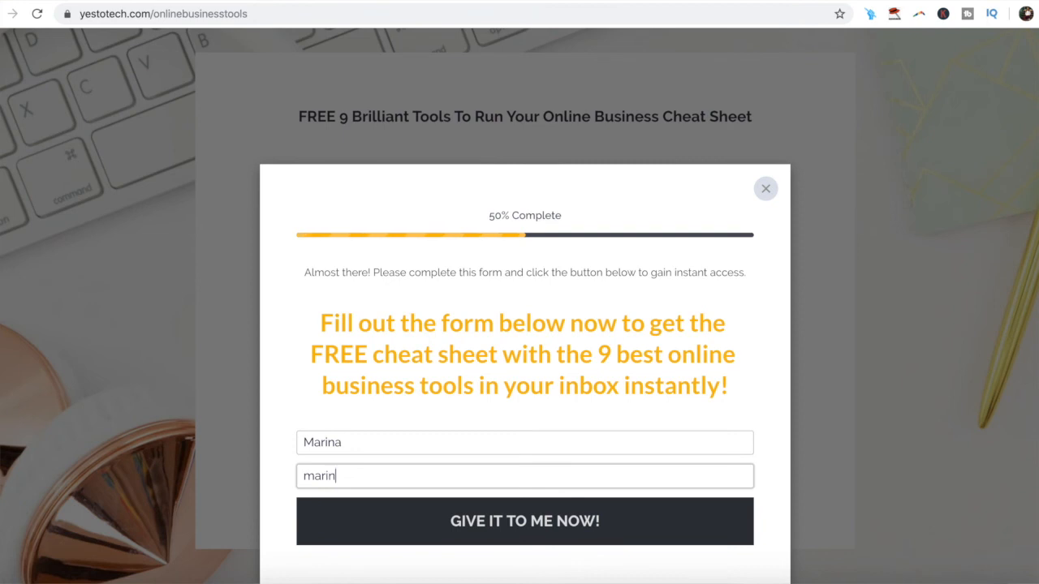